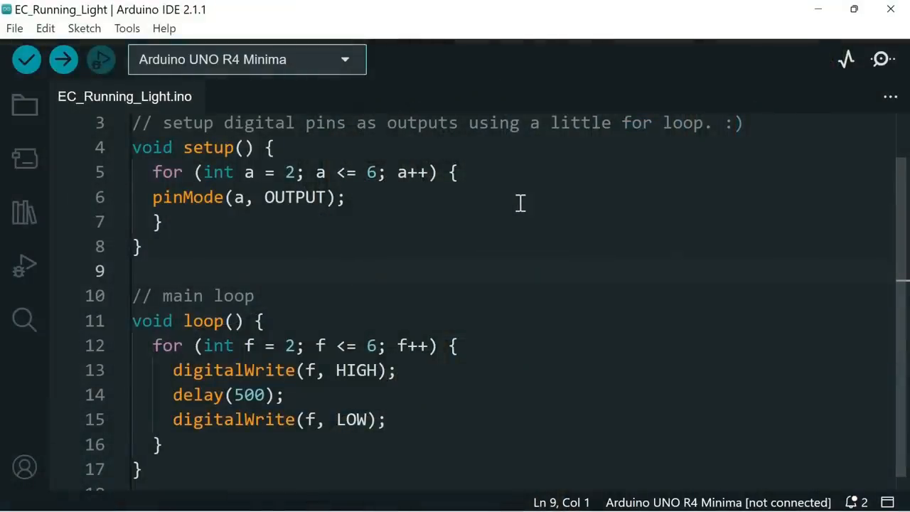
{"action": "mouse_move", "coordinate": [547, 335]}
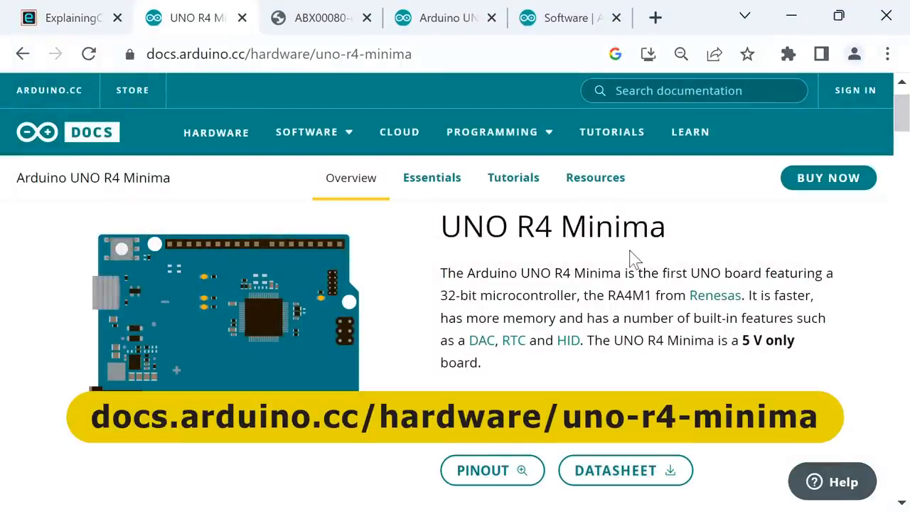
{"action": "mouse_move", "coordinate": [396, 291]}
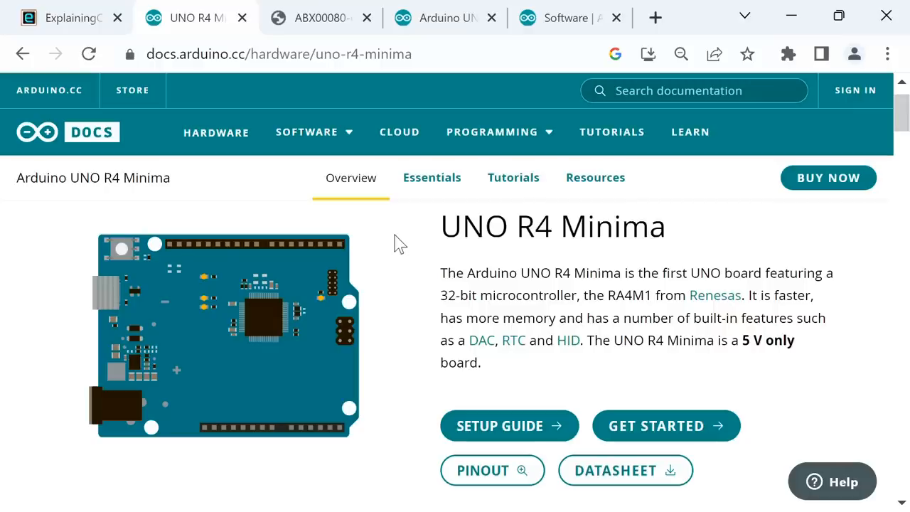
{"action": "mouse_move", "coordinate": [508, 426]}
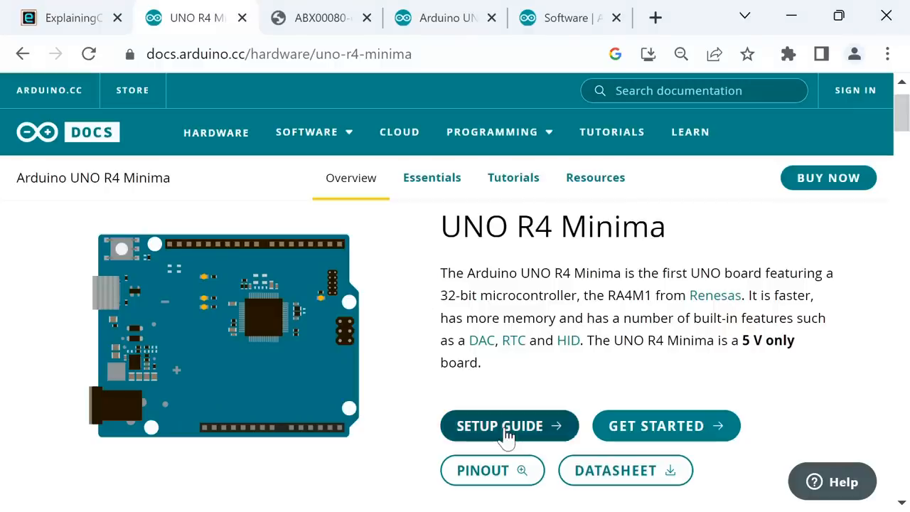
{"action": "mouse_move", "coordinate": [571, 375]}
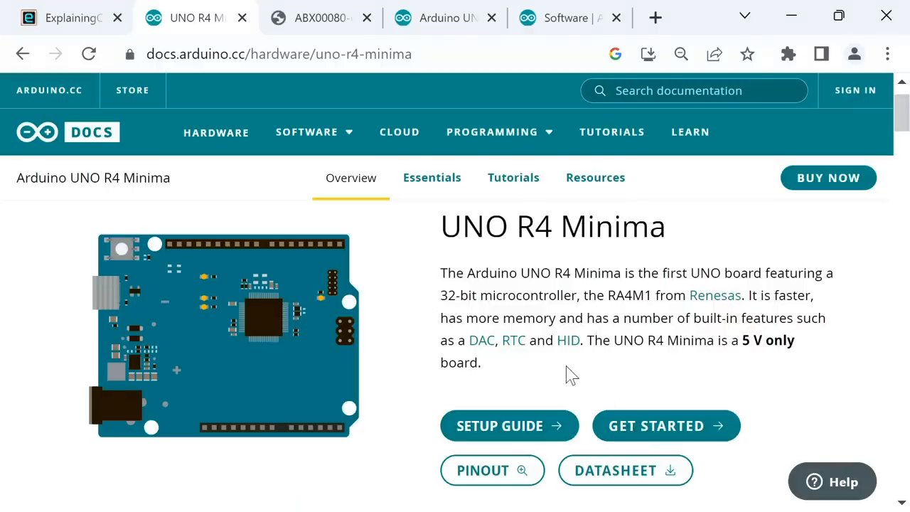
{"action": "mouse_move", "coordinate": [308, 22]}
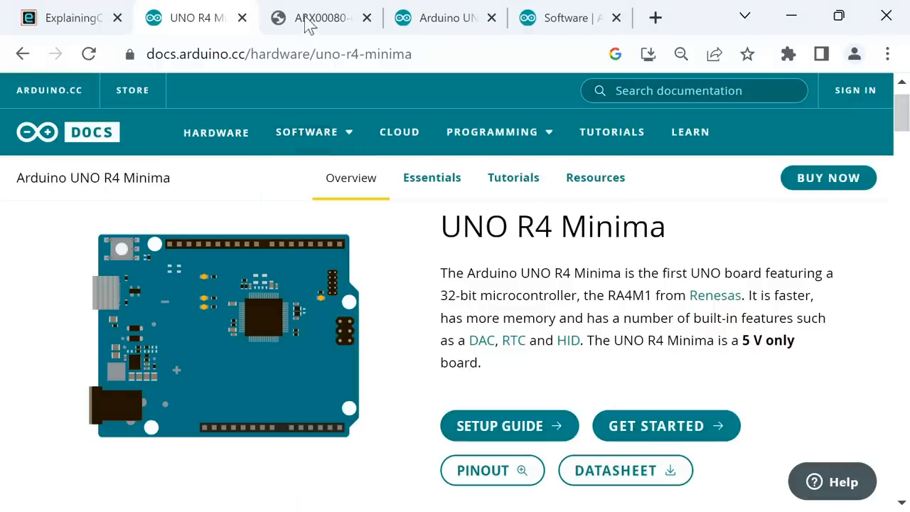
Scroll the ABX00080 datasheet to the digital pin table, then view the UNO R4 Minima Cheat Sheet
{"action": "left_click", "coordinate": [320, 17]}
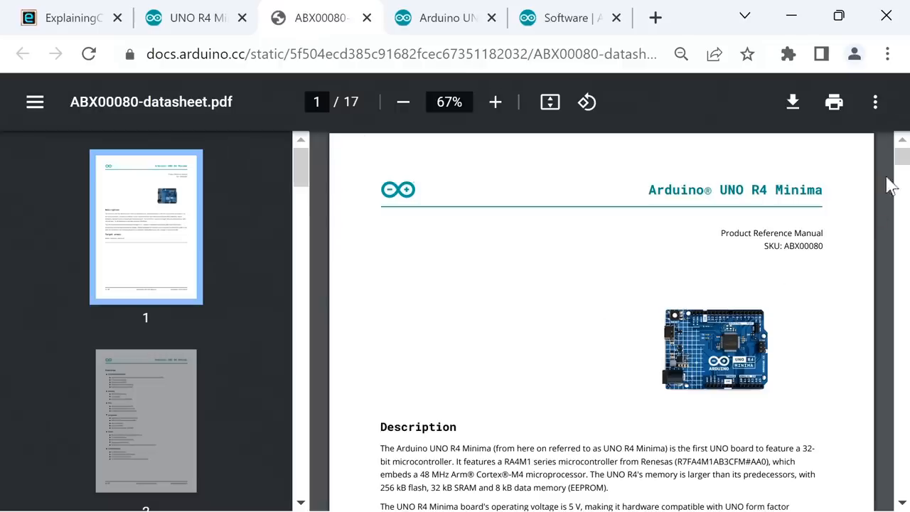
{"action": "scroll", "scroll_direction": "down", "scroll_amount": 3}
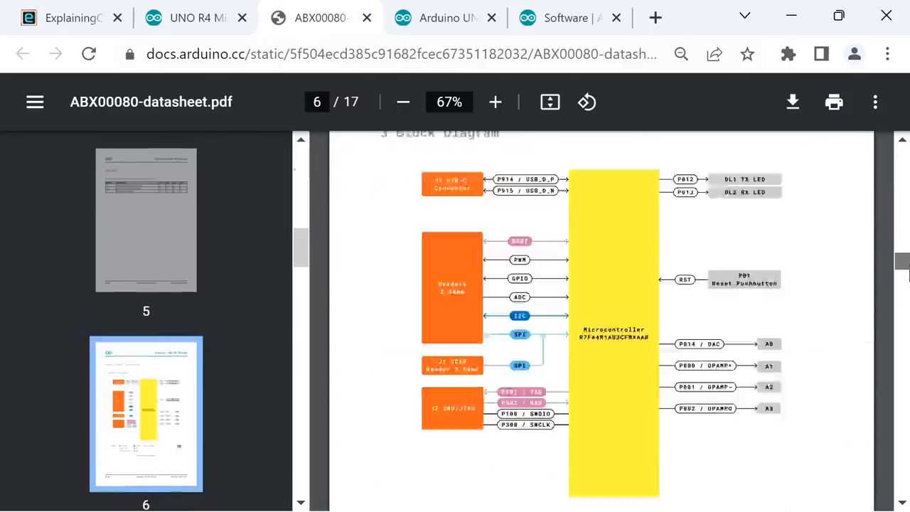
{"action": "scroll", "scroll_direction": "down", "scroll_amount": 3}
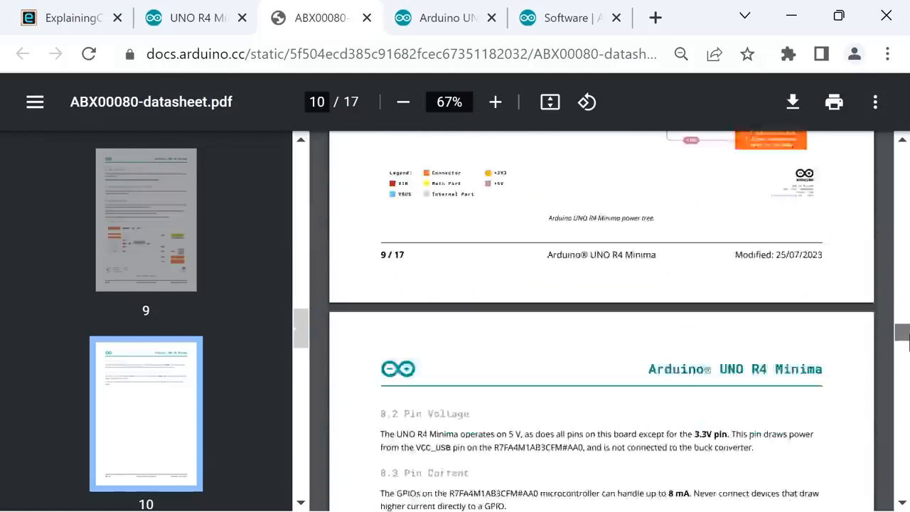
{"action": "scroll", "scroll_direction": "down", "scroll_amount": 3}
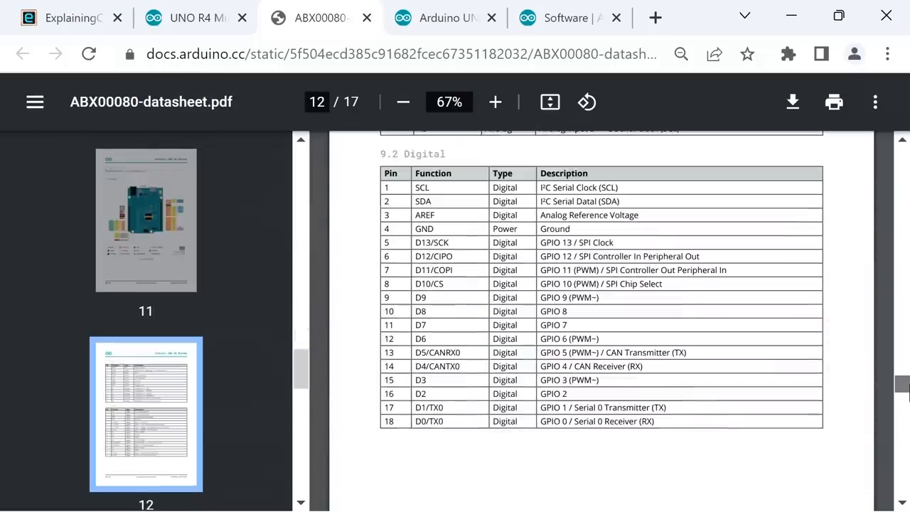
{"action": "left_click", "coordinate": [444, 17]}
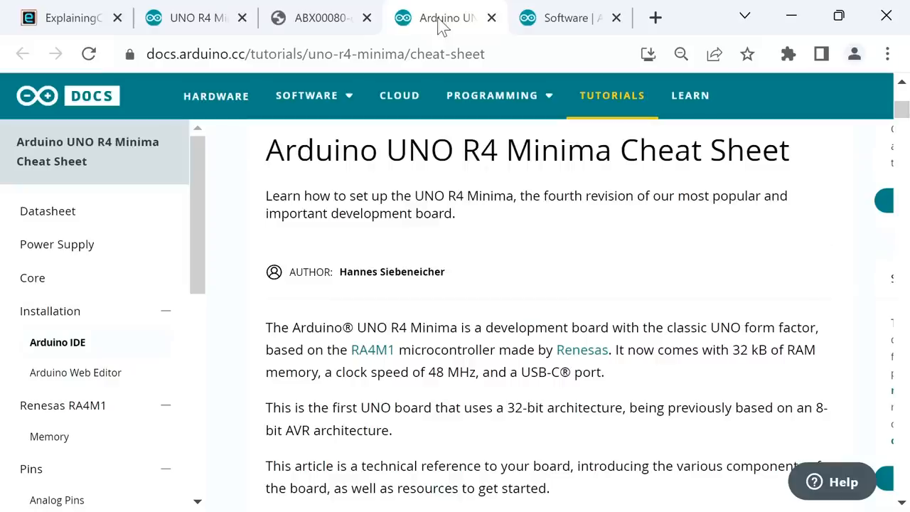
{"action": "mouse_move", "coordinate": [706, 289]}
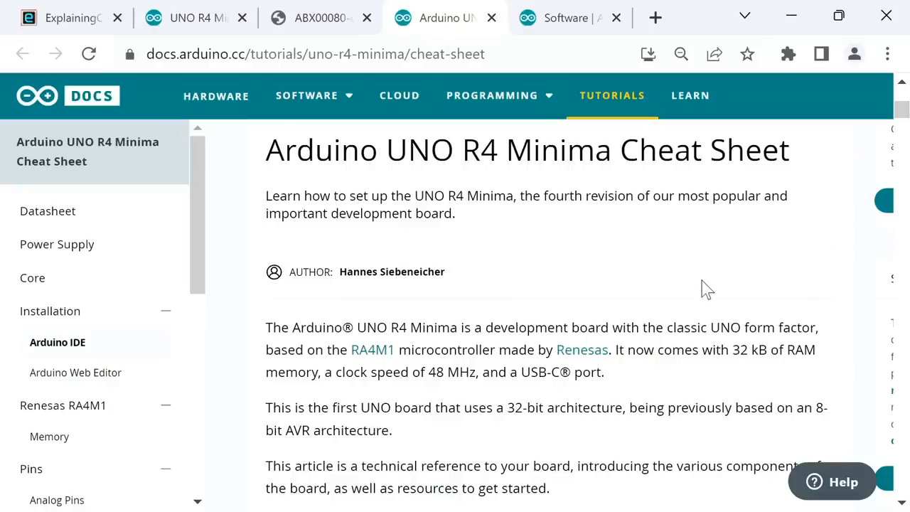
{"action": "mouse_move", "coordinate": [603, 206]}
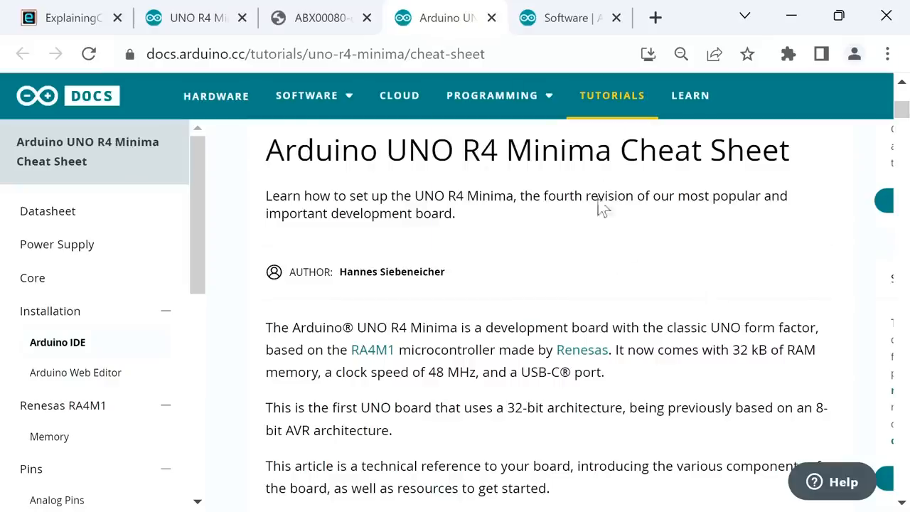
Download the Windows 10 64-bit installer without donating, saving it to C:\Download\Arduino
{"action": "left_click", "coordinate": [565, 18]}
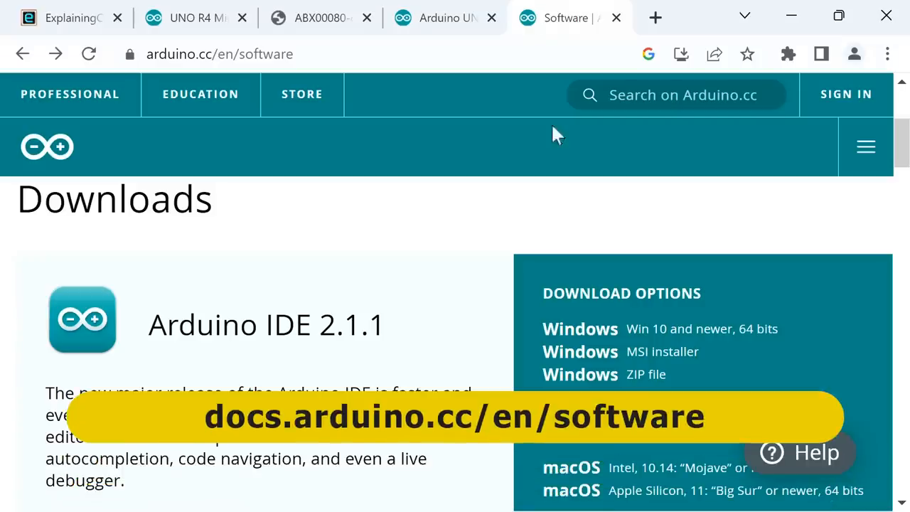
{"action": "mouse_move", "coordinate": [302, 362]}
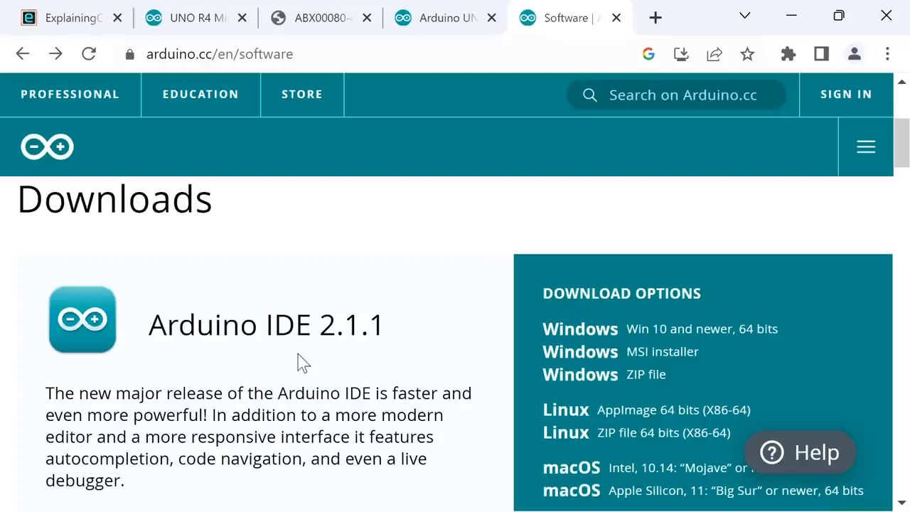
{"action": "mouse_move", "coordinate": [580, 328]}
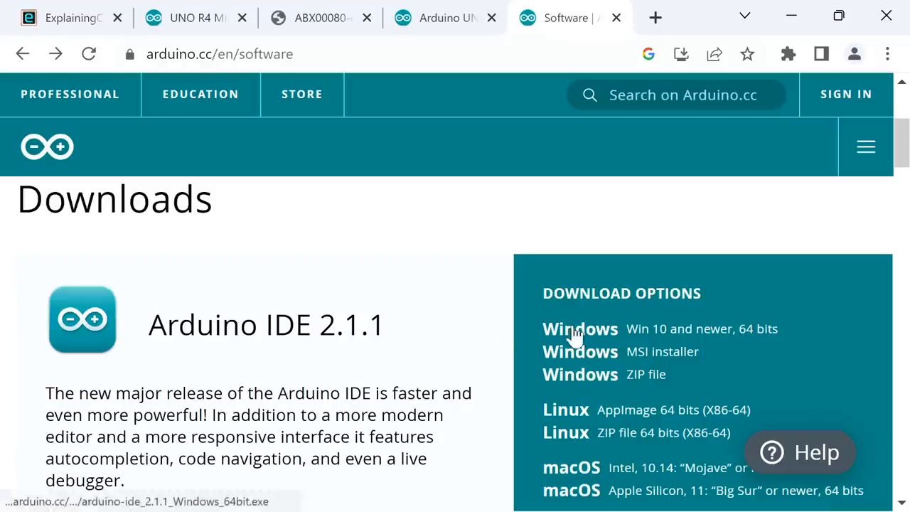
{"action": "left_click", "coordinate": [580, 328]}
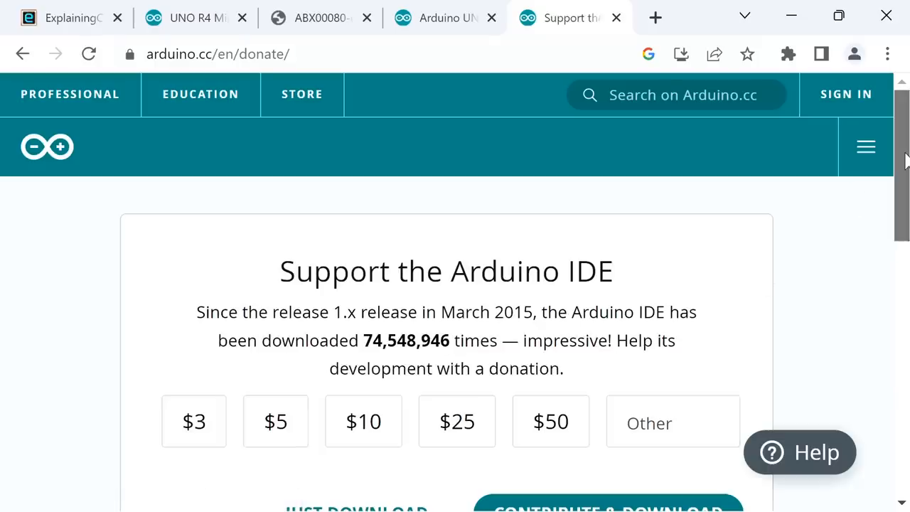
{"action": "scroll", "scroll_direction": "down", "scroll_amount": 3}
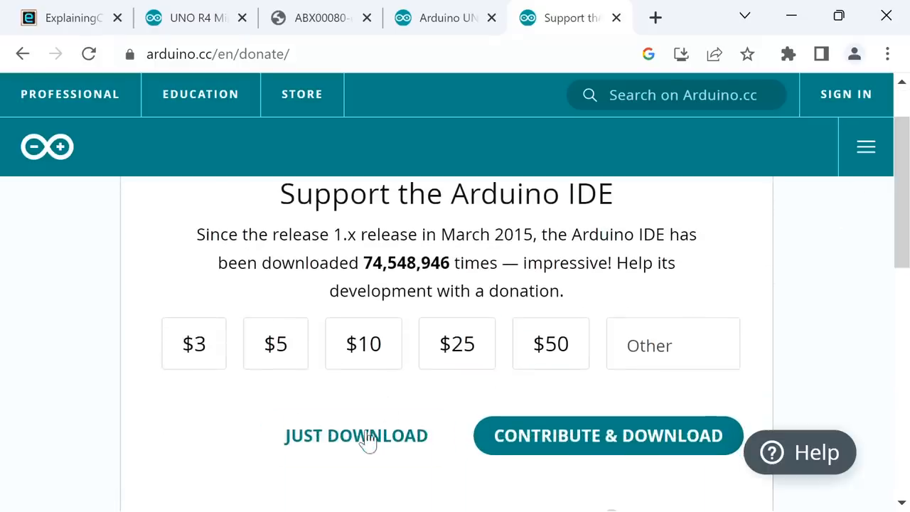
{"action": "left_click", "coordinate": [356, 435]}
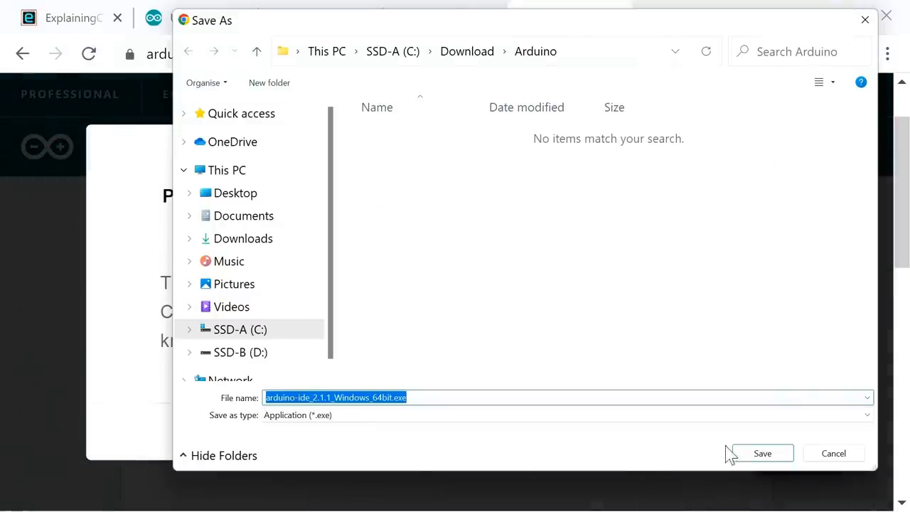
{"action": "left_click", "coordinate": [762, 453]}
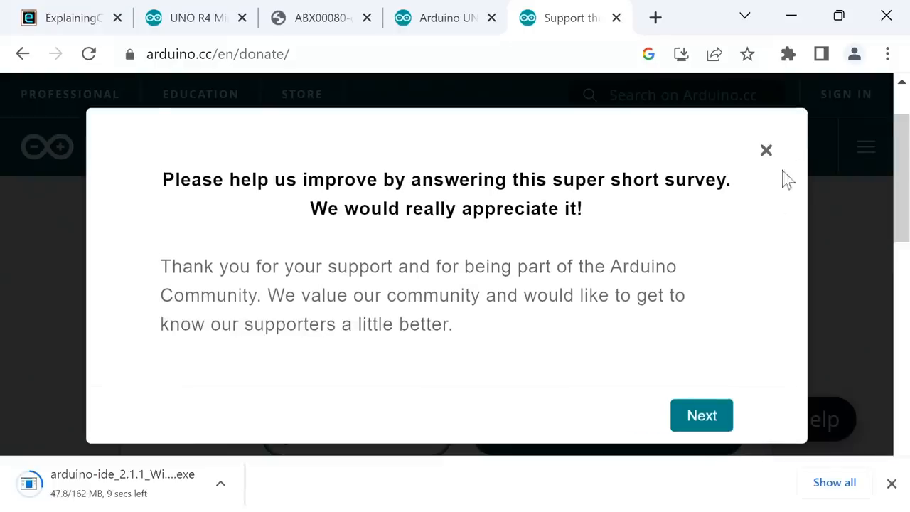
{"action": "left_click", "coordinate": [766, 150]}
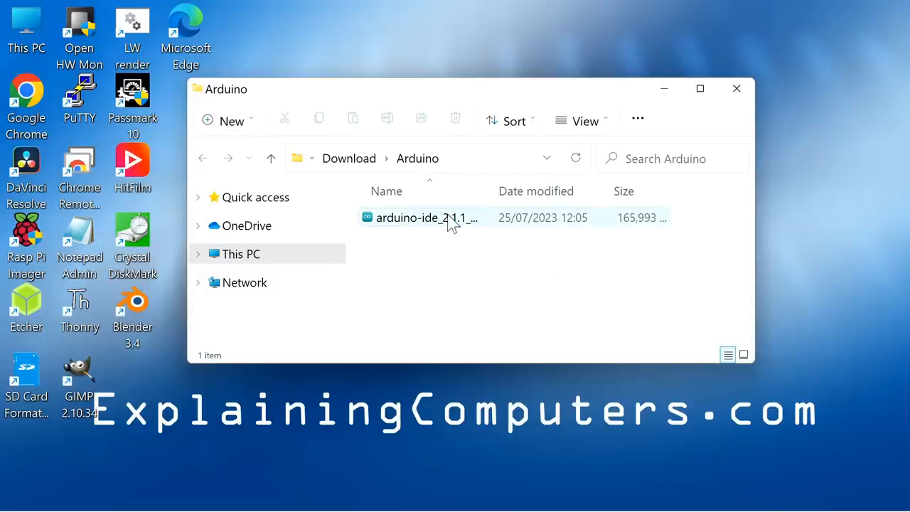
Run the arduino-ide_2.1.1 installer from the Download\Arduino folder
{"action": "left_click", "coordinate": [427, 218]}
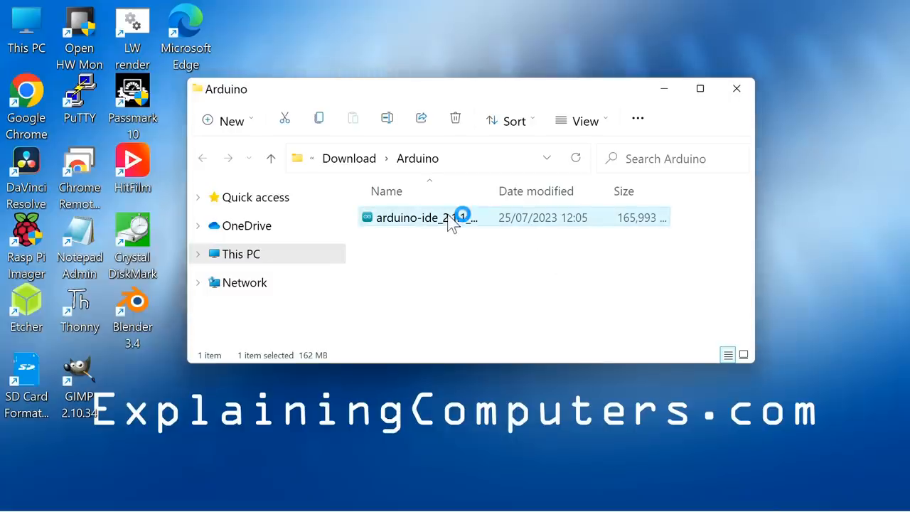
{"action": "double_click", "coordinate": [420, 218]}
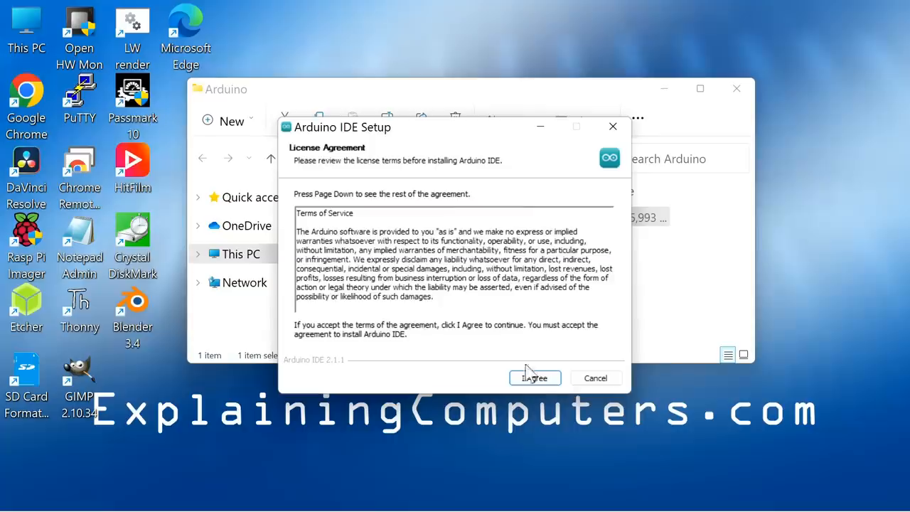
Accept the licence, install for anyone using this computer, and finish with Run Arduino IDE checked
{"action": "left_click", "coordinate": [535, 377]}
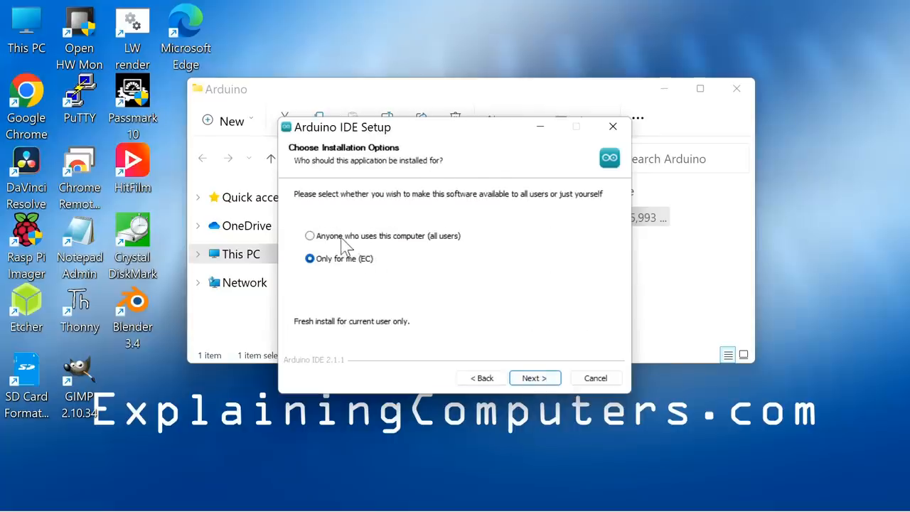
{"action": "left_click", "coordinate": [309, 236]}
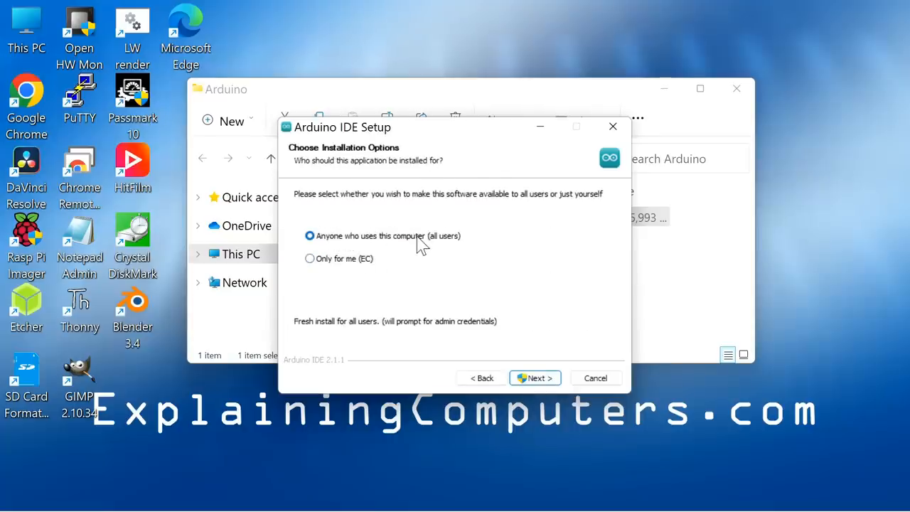
{"action": "left_click", "coordinate": [595, 377]}
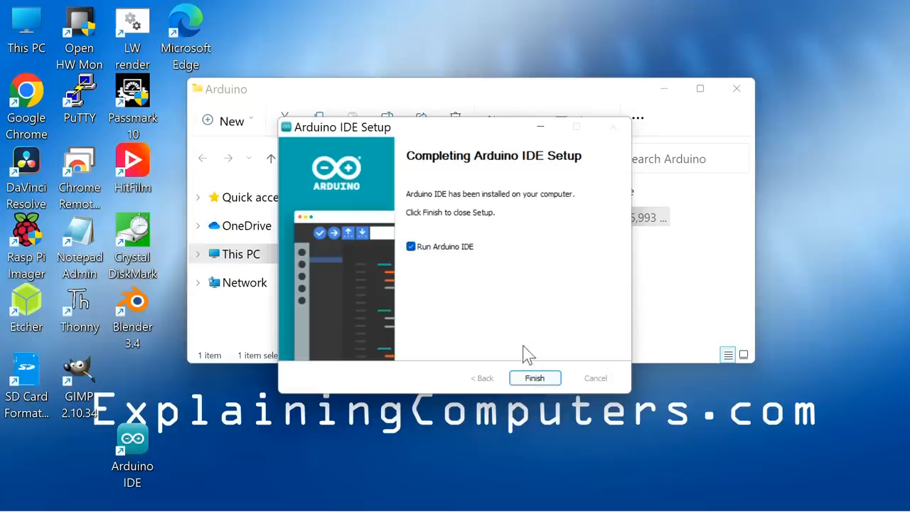
{"action": "left_click", "coordinate": [534, 378]}
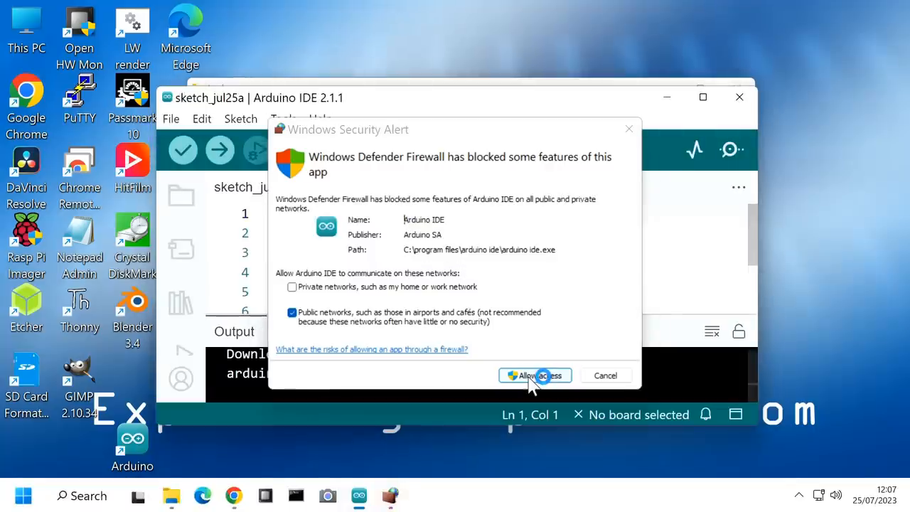
Allow Arduino IDE through the firewall and install the Genuino USB drivers
{"action": "left_click", "coordinate": [534, 375]}
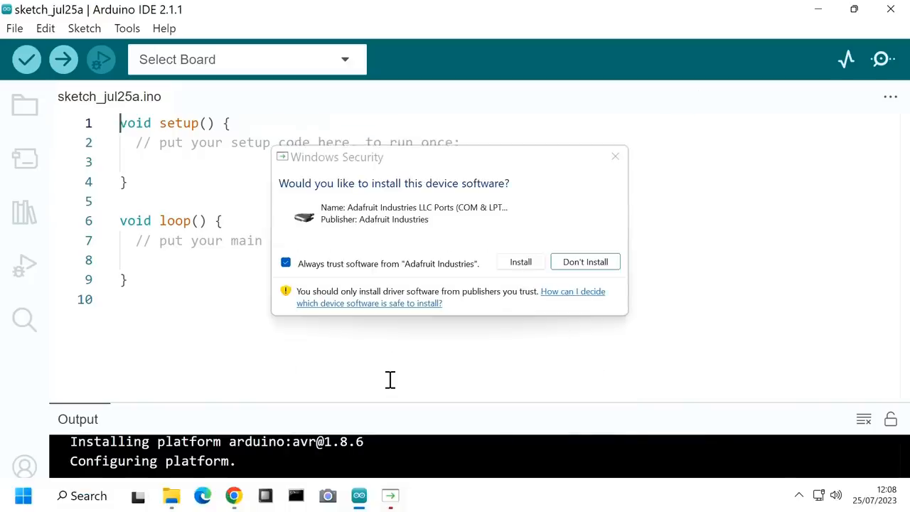
{"action": "left_click", "coordinate": [521, 261]}
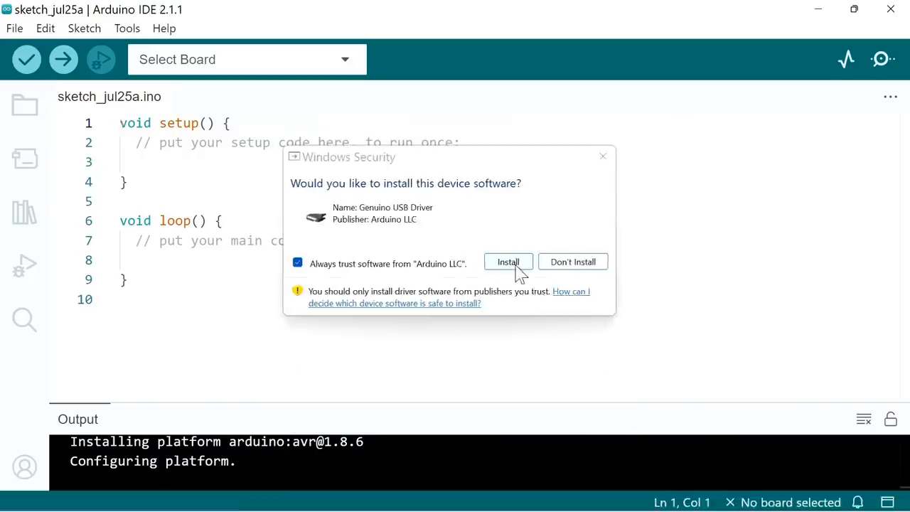
{"action": "left_click", "coordinate": [508, 261]}
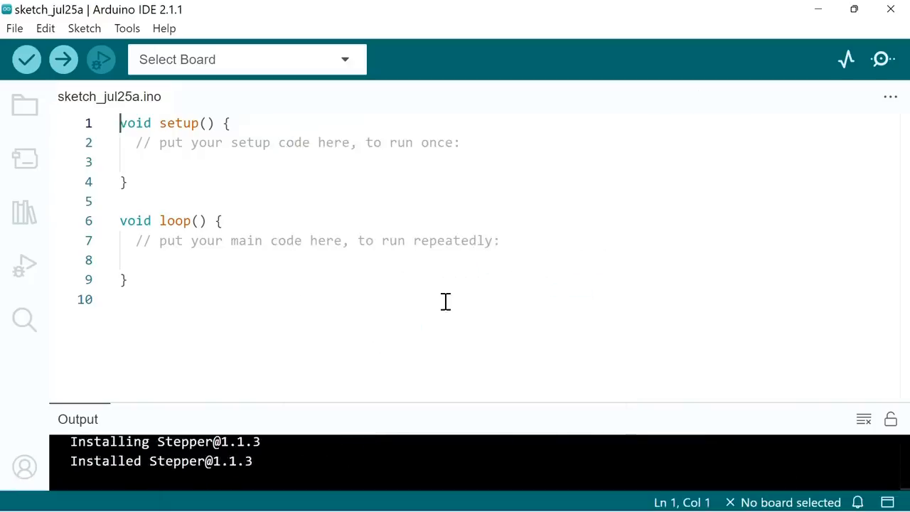
{"action": "mouse_move", "coordinate": [462, 390]}
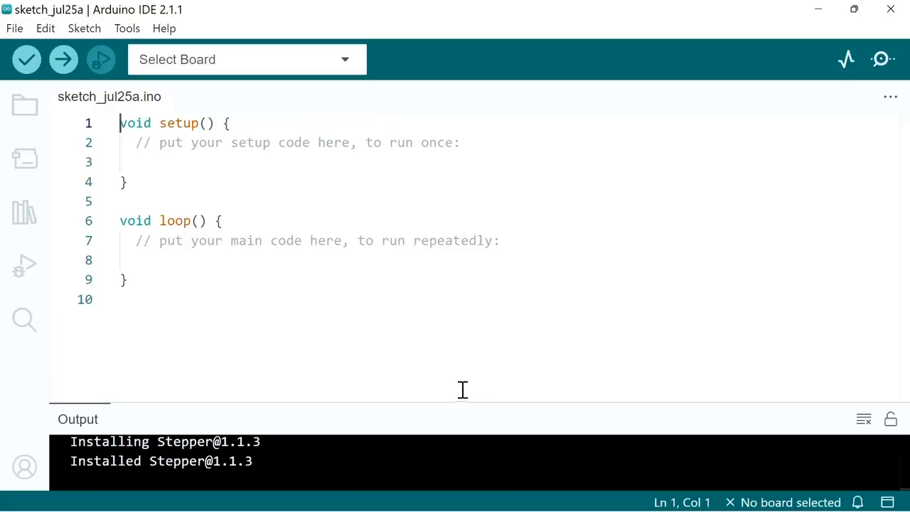
{"action": "left_click_drag", "start_coordinate": [466, 399], "coordinate": [466, 320]}
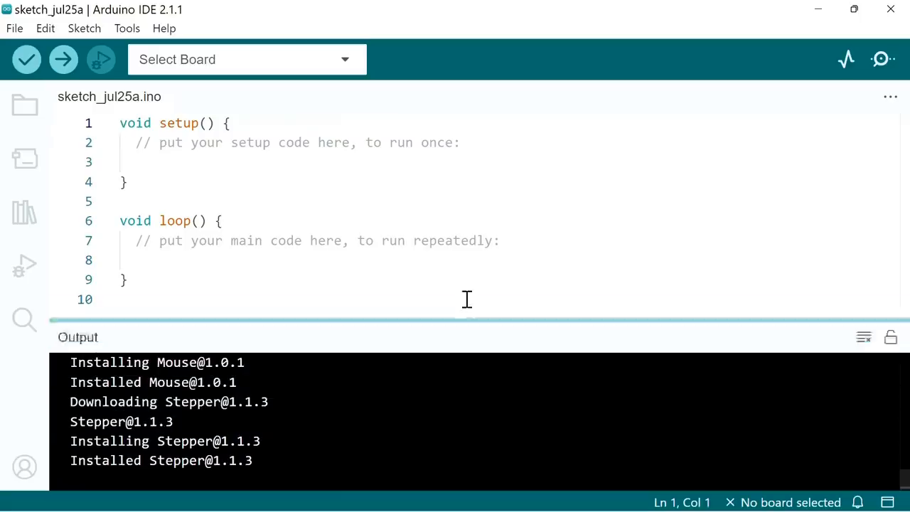
{"action": "left_click_drag", "start_coordinate": [467, 320], "coordinate": [443, 391]}
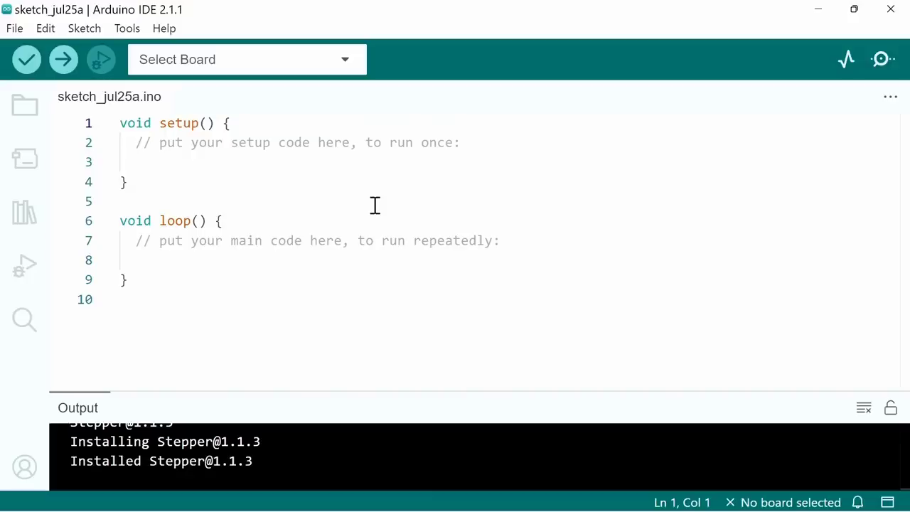
{"action": "mouse_move", "coordinate": [388, 166]}
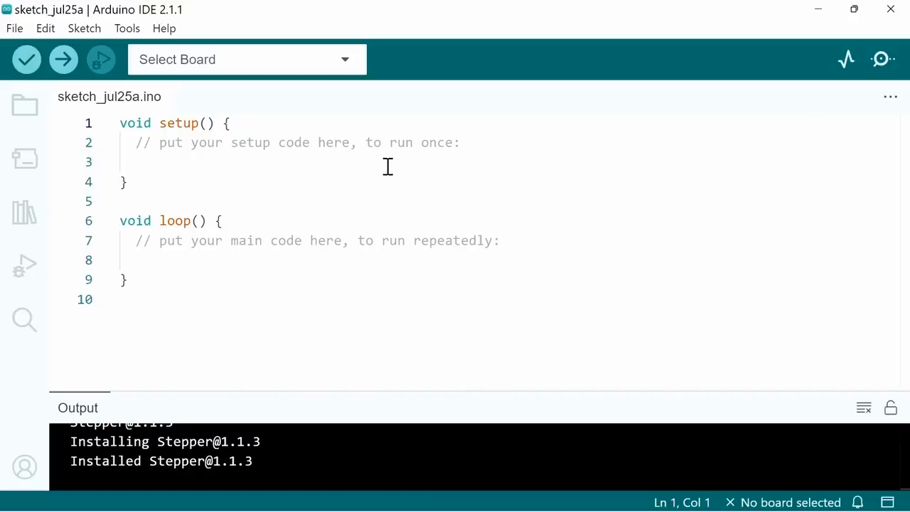
{"action": "mouse_move", "coordinate": [341, 197]}
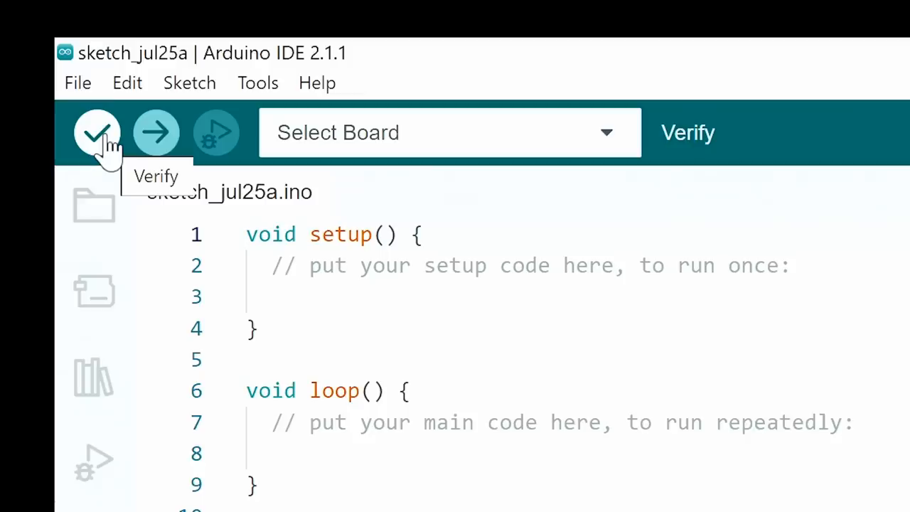
{"action": "mouse_move", "coordinate": [156, 132]}
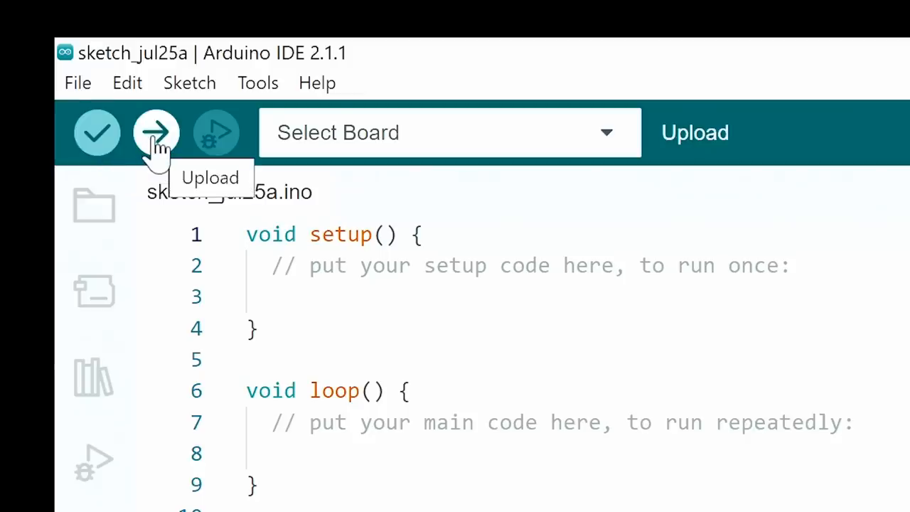
{"action": "mouse_move", "coordinate": [155, 160]}
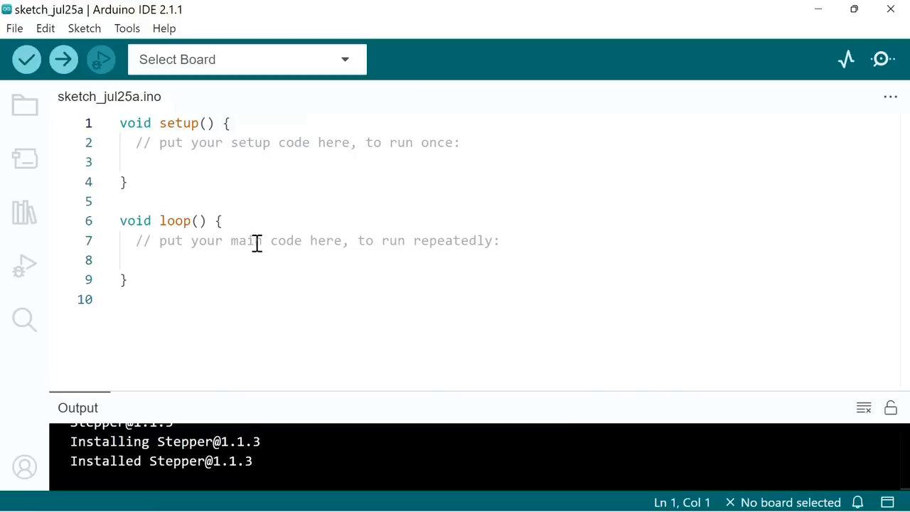
{"action": "mouse_move", "coordinate": [272, 275]}
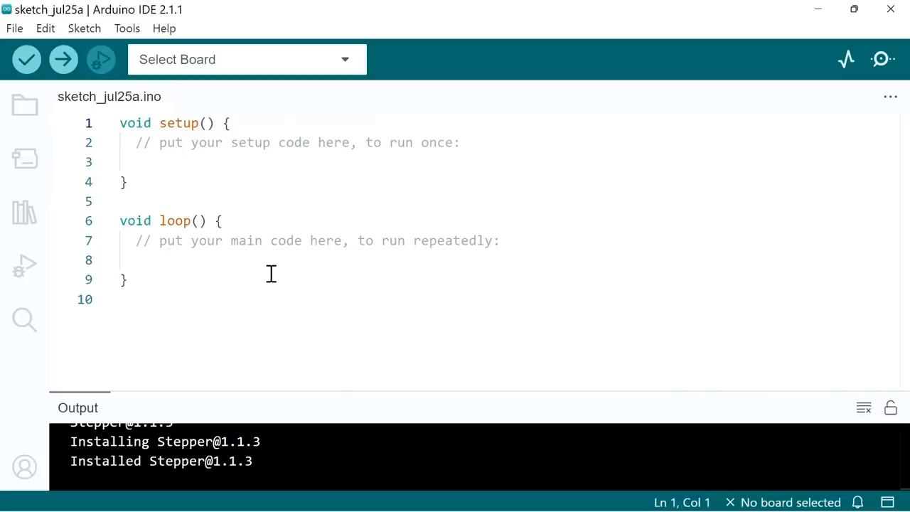
{"action": "mouse_move", "coordinate": [103, 234]}
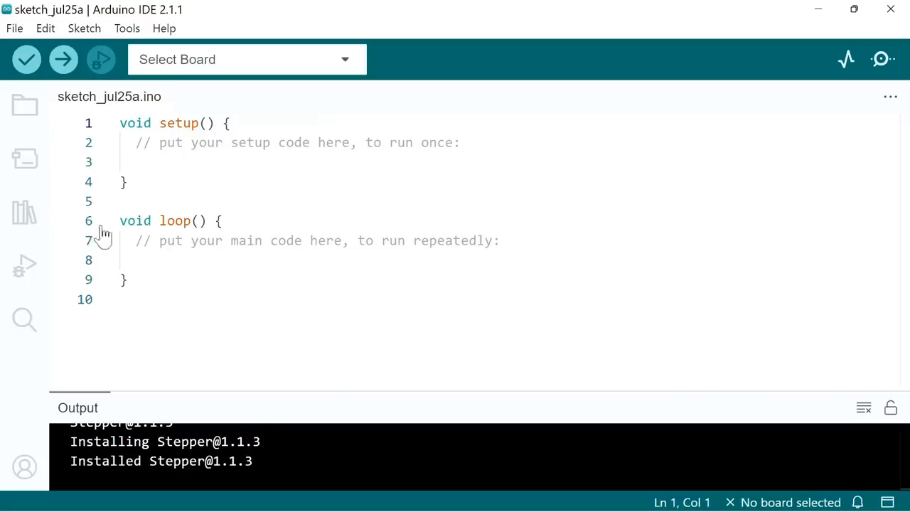
Search Boards Manager for 'uno R4' and install Arduino UNO R4 Boards 1.0.2
{"action": "left_click", "coordinate": [24, 158]}
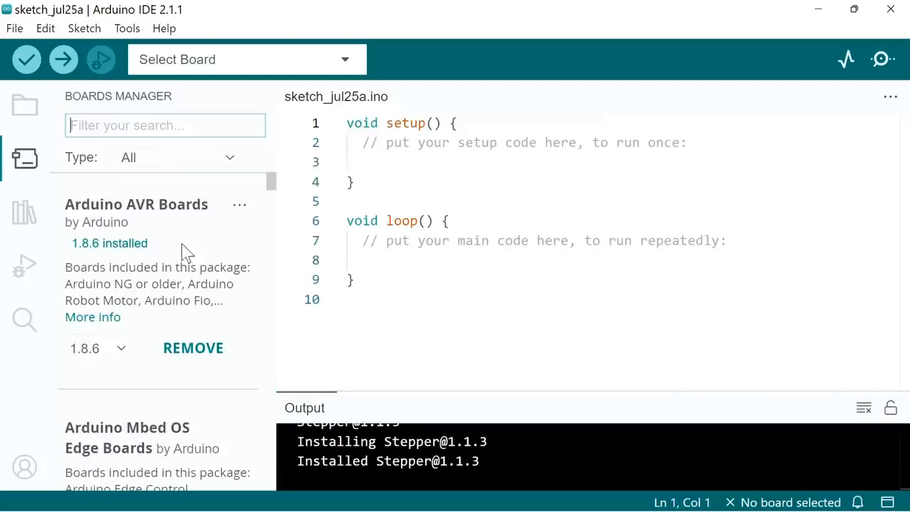
{"action": "mouse_move", "coordinate": [160, 125]}
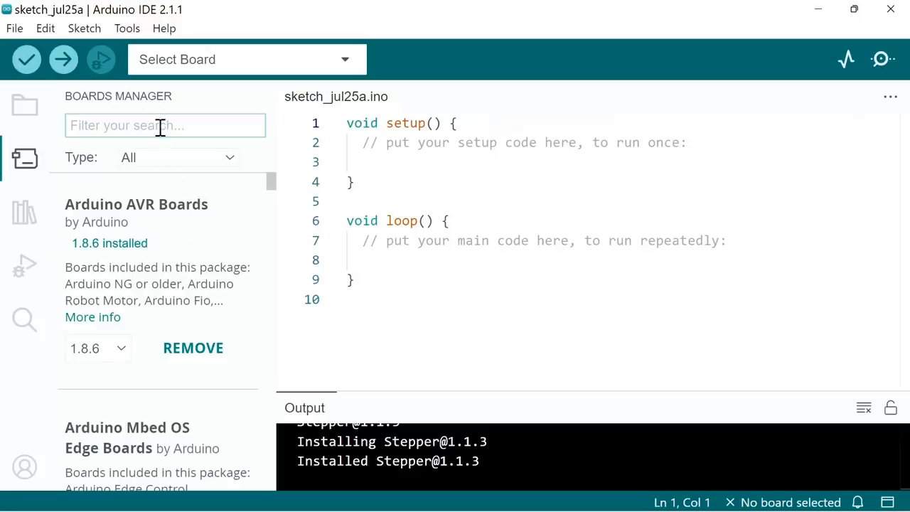
{"action": "type", "text": "uno R"}
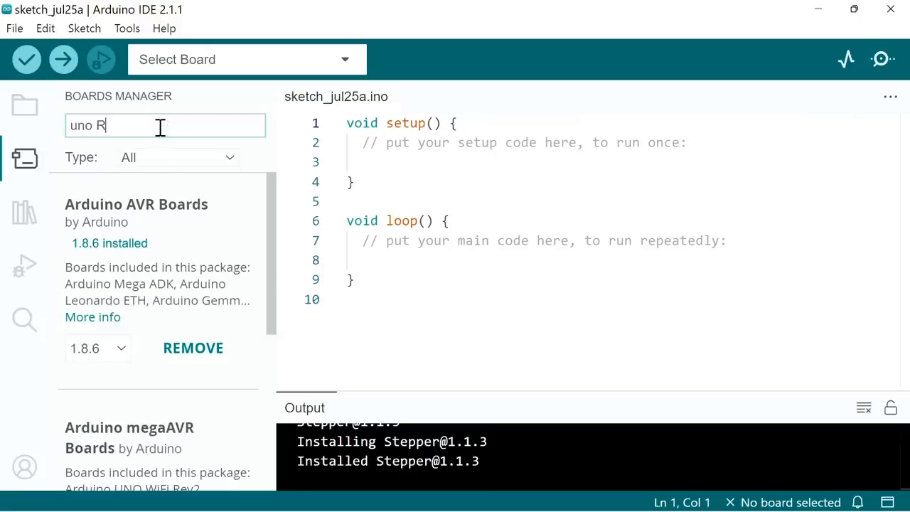
{"action": "type", "text": "4"}
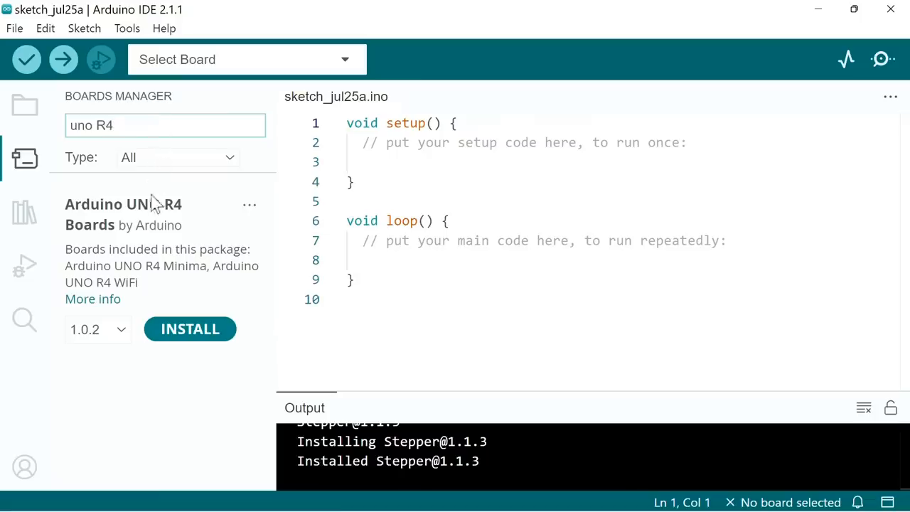
{"action": "left_click", "coordinate": [190, 328]}
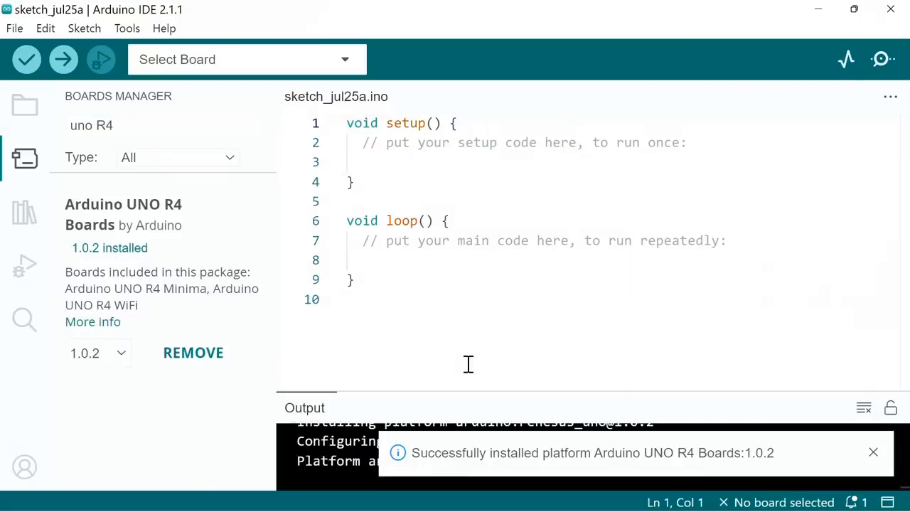
{"action": "left_click", "coordinate": [873, 452]}
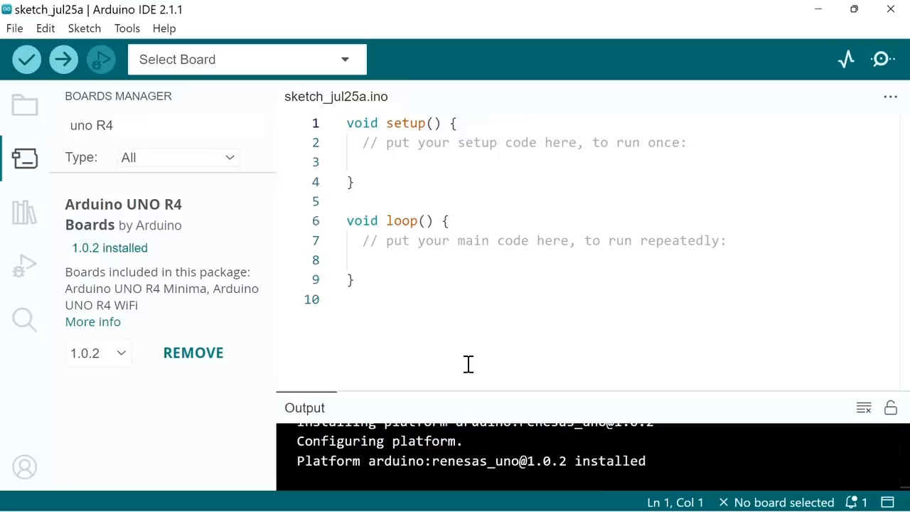
{"action": "mouse_move", "coordinate": [24, 158]}
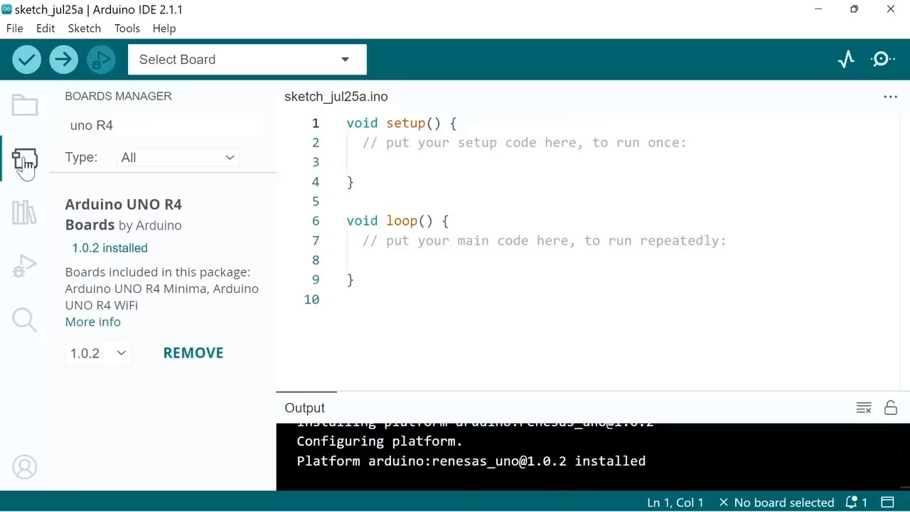
{"action": "left_click", "coordinate": [24, 159]}
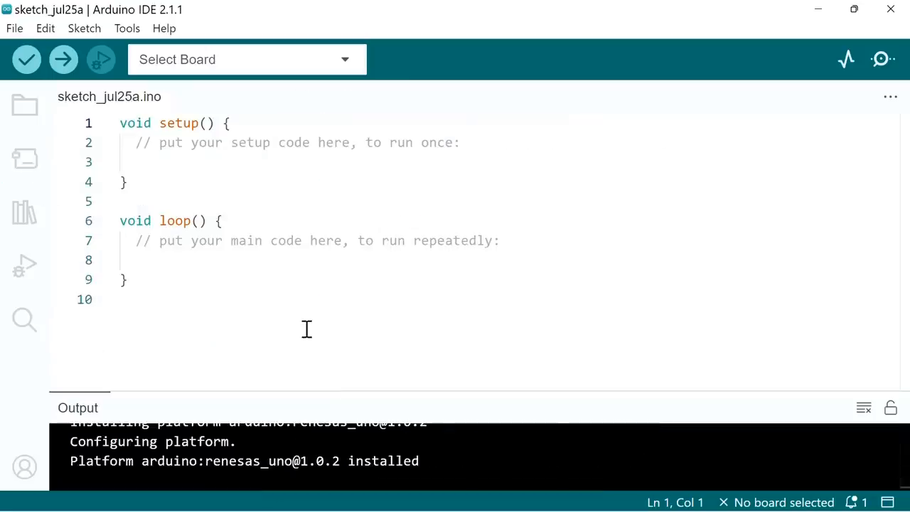
{"action": "mouse_move", "coordinate": [278, 259]}
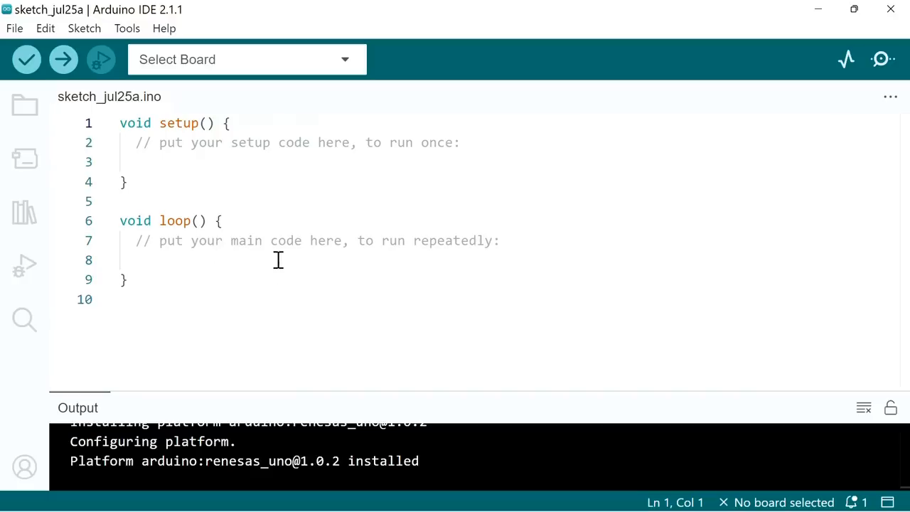
Open the Select Board dropdown to see the UNO R4 Minima on COM7
{"action": "left_click", "coordinate": [345, 59]}
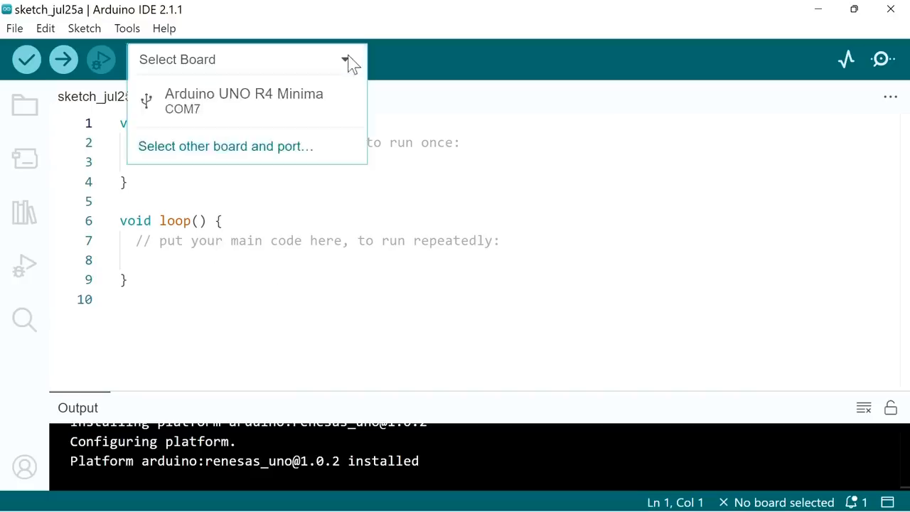
Select Arduino UNO R4 Minima (COM7) as the board
{"action": "left_click", "coordinate": [244, 101]}
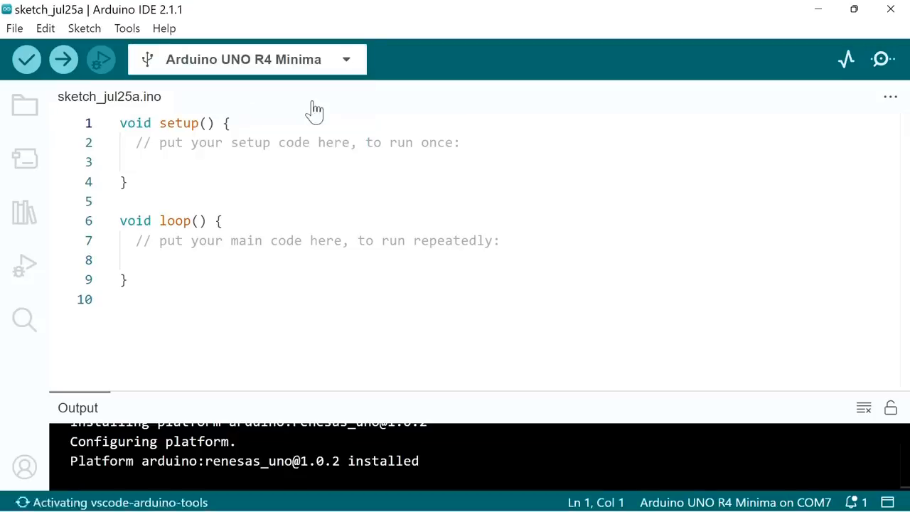
{"action": "mouse_move", "coordinate": [474, 306]}
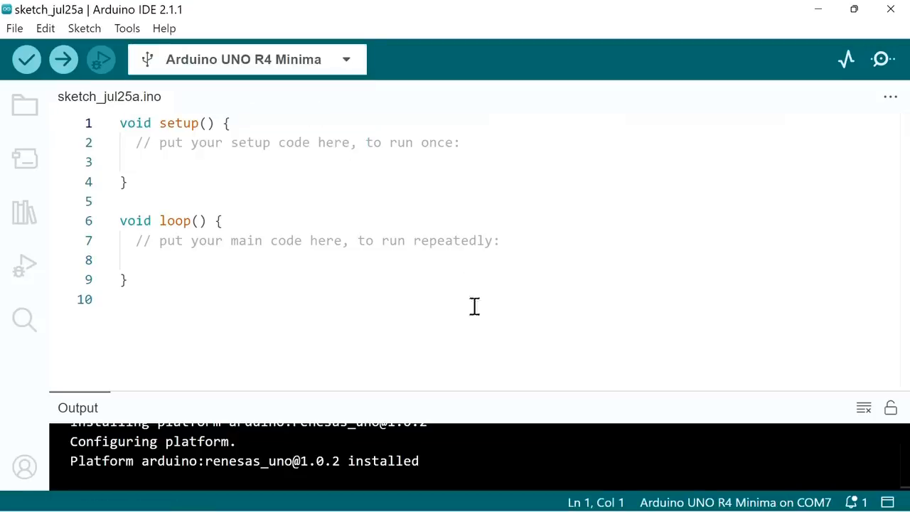
{"action": "mouse_move", "coordinate": [552, 201]}
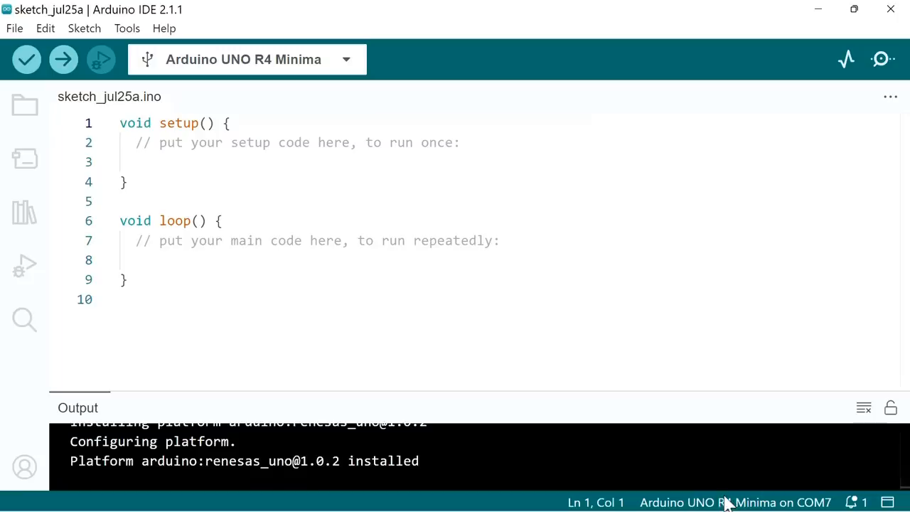
{"action": "mouse_move", "coordinate": [468, 298]}
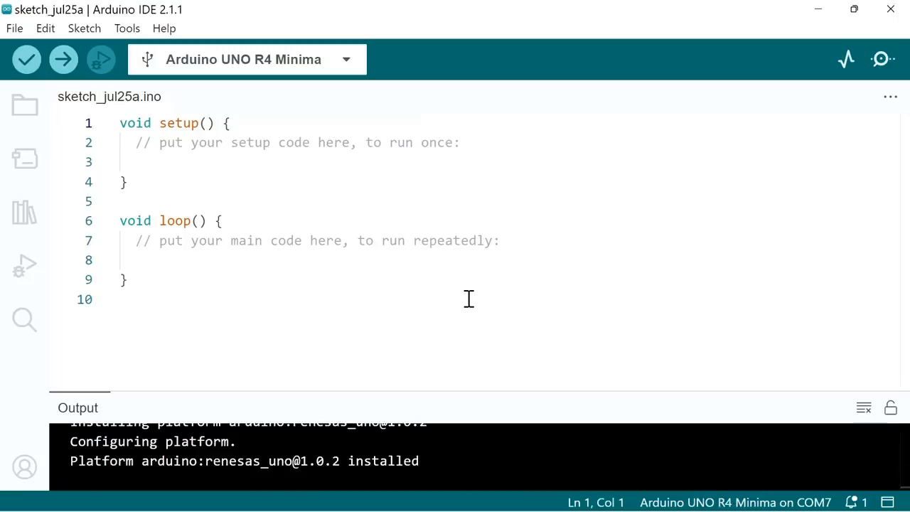
{"action": "mouse_move", "coordinate": [21, 39]}
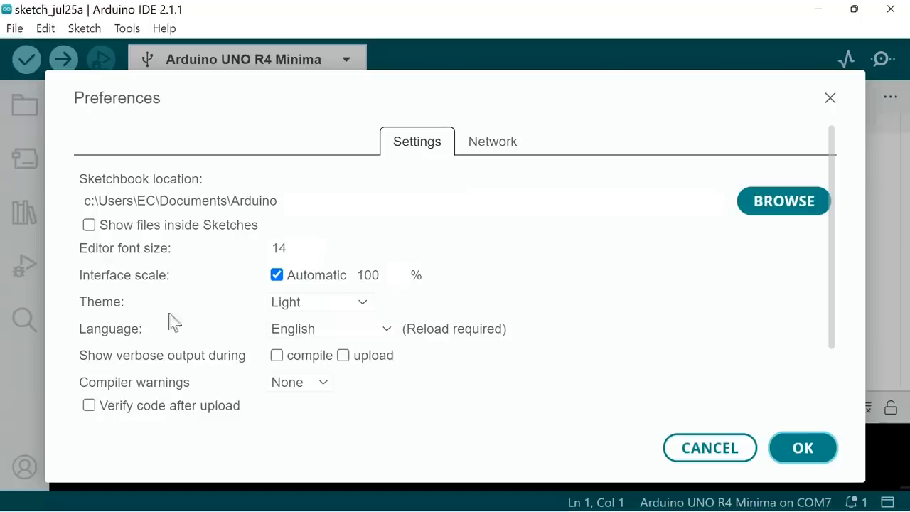
{"action": "mouse_move", "coordinate": [569, 357]}
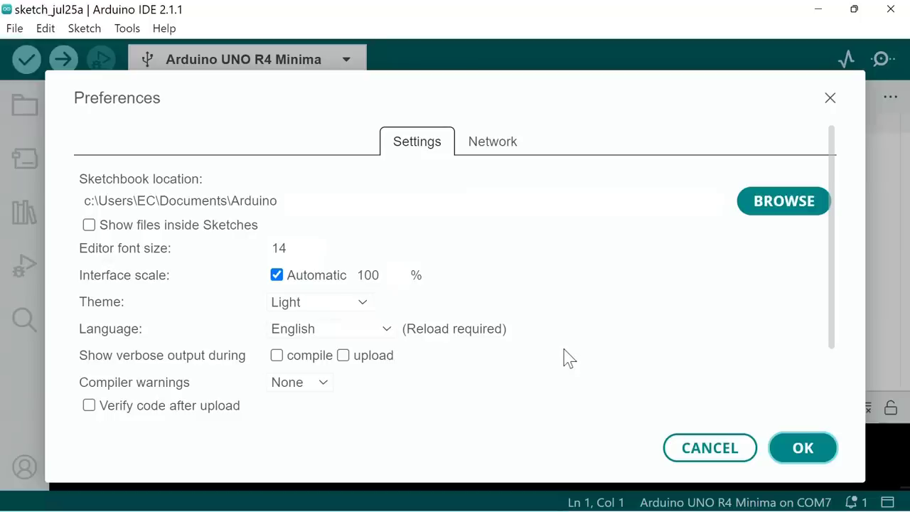
Set preferences to font size 18, Dark theme and sketchbook folder C:\Code\Arduino
{"action": "left_click", "coordinate": [316, 244]}
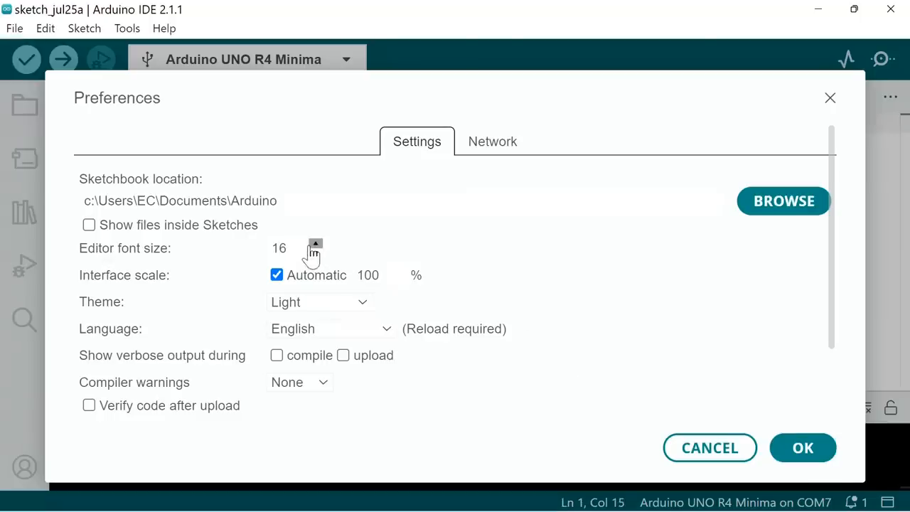
{"action": "left_click", "coordinate": [315, 243]}
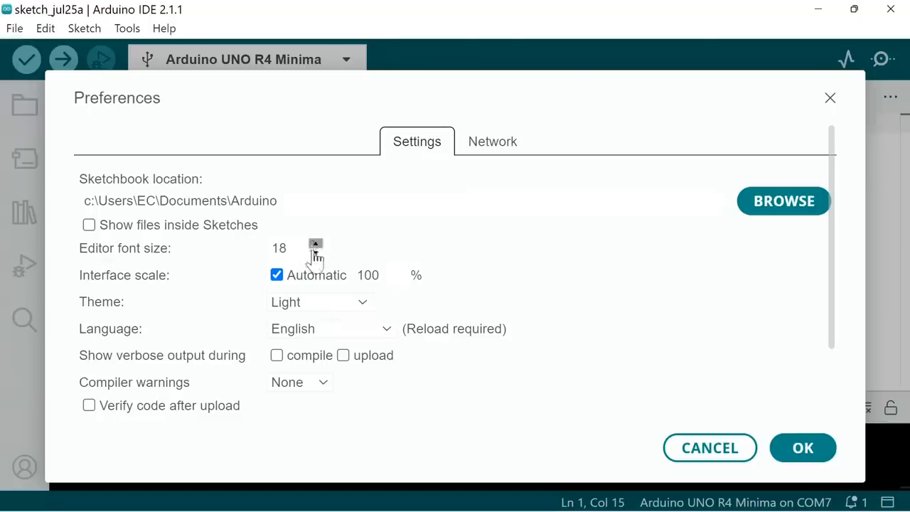
{"action": "left_click", "coordinate": [318, 301]}
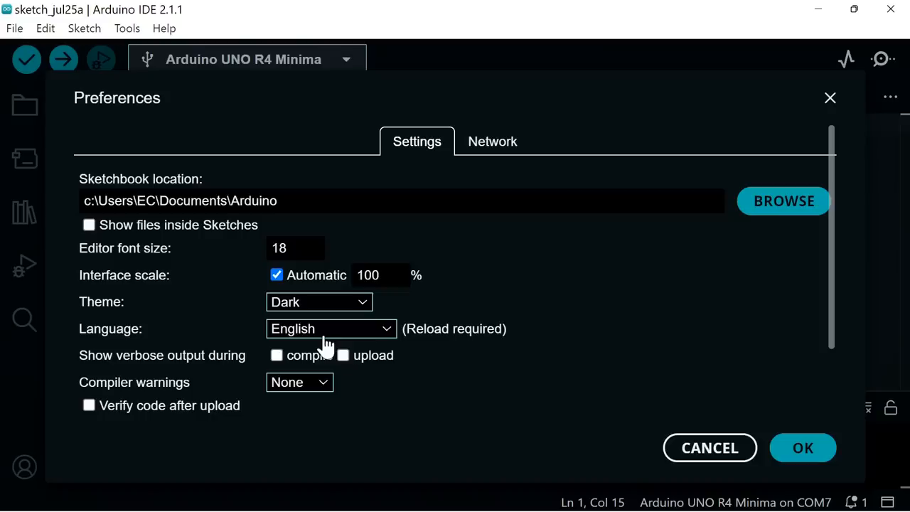
{"action": "mouse_move", "coordinate": [733, 244]}
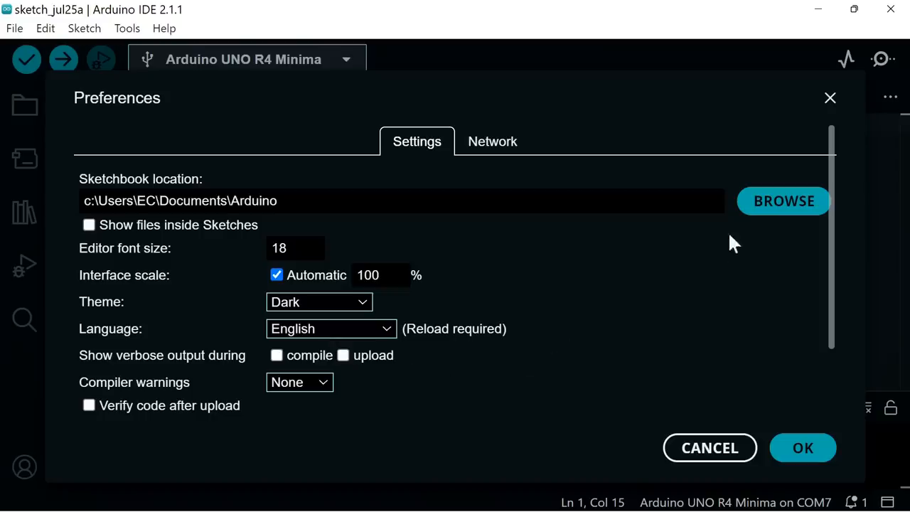
{"action": "left_click", "coordinate": [783, 201]}
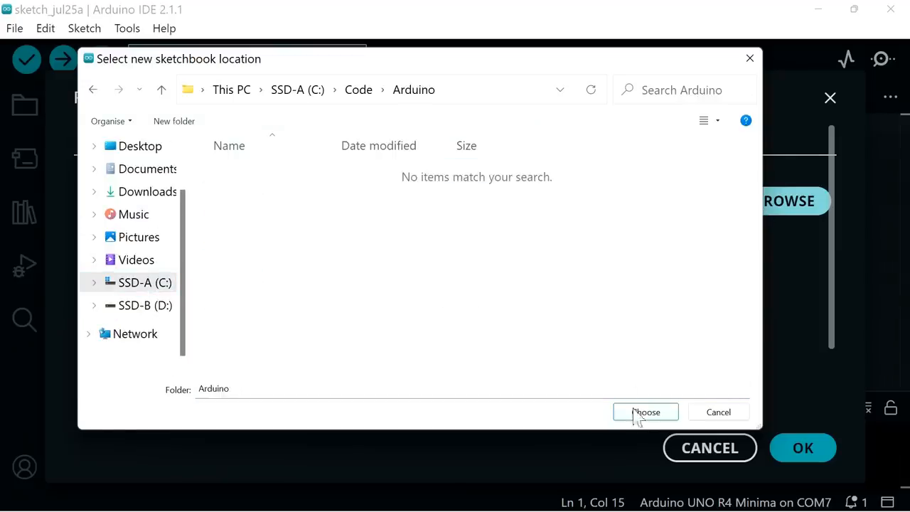
{"action": "left_click", "coordinate": [645, 412]}
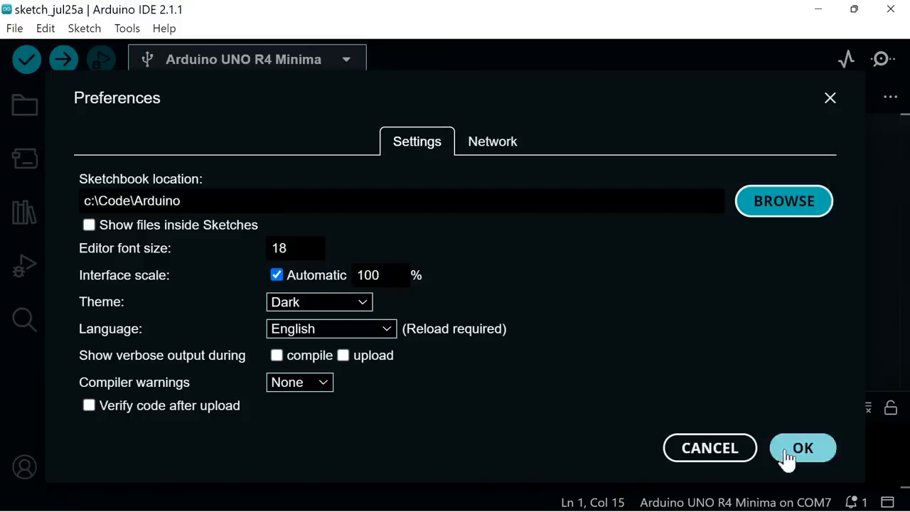
{"action": "left_click", "coordinate": [802, 447]}
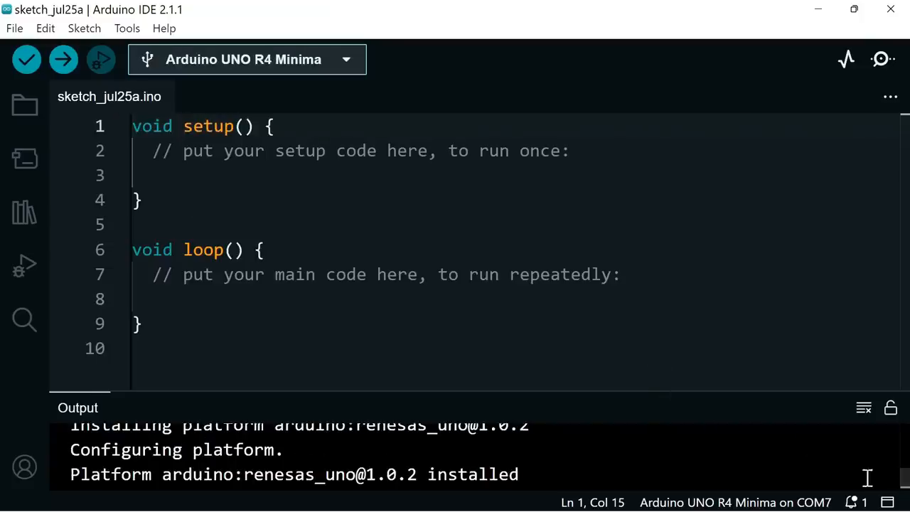
Close the Output panel showing the platform installation log
{"action": "left_click", "coordinate": [888, 502]}
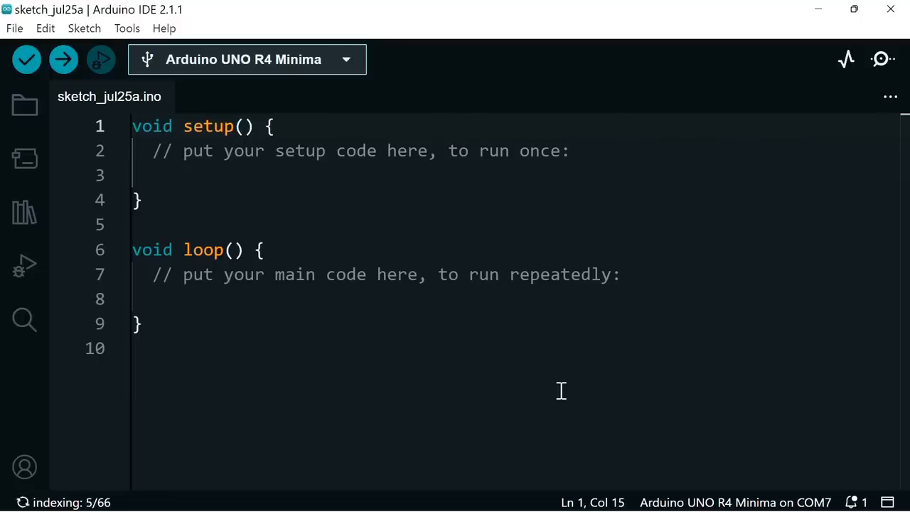
{"action": "mouse_move", "coordinate": [331, 218]}
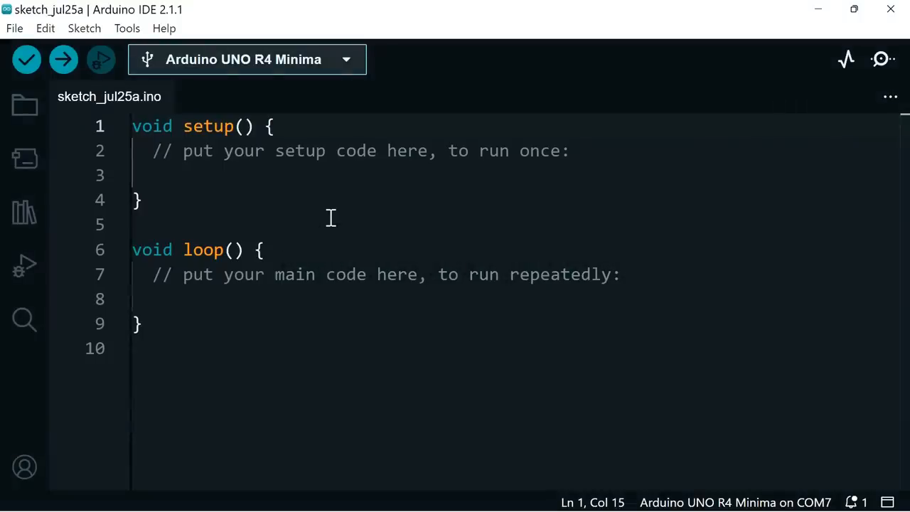
{"action": "mouse_move", "coordinate": [331, 372]}
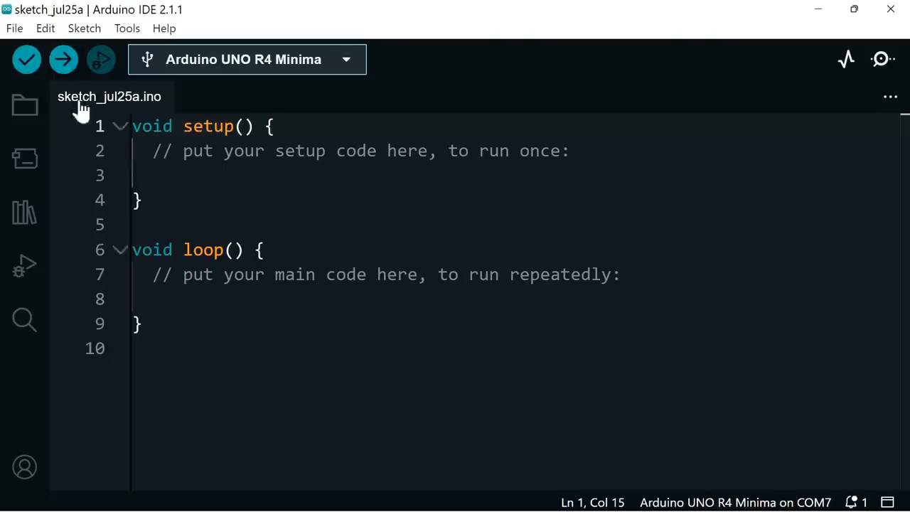
Open the 01.Basics Blink example from the File menu and maximize its window
{"action": "left_click", "coordinate": [14, 29]}
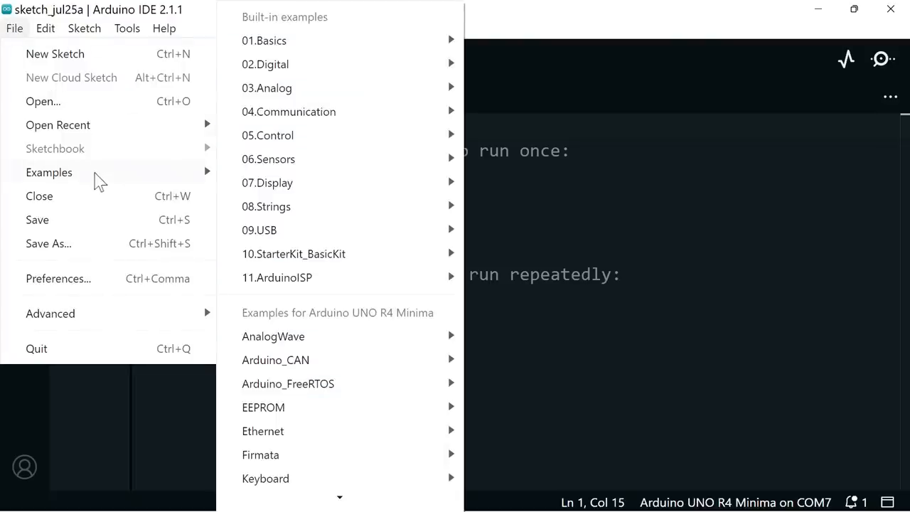
{"action": "mouse_move", "coordinate": [342, 50]}
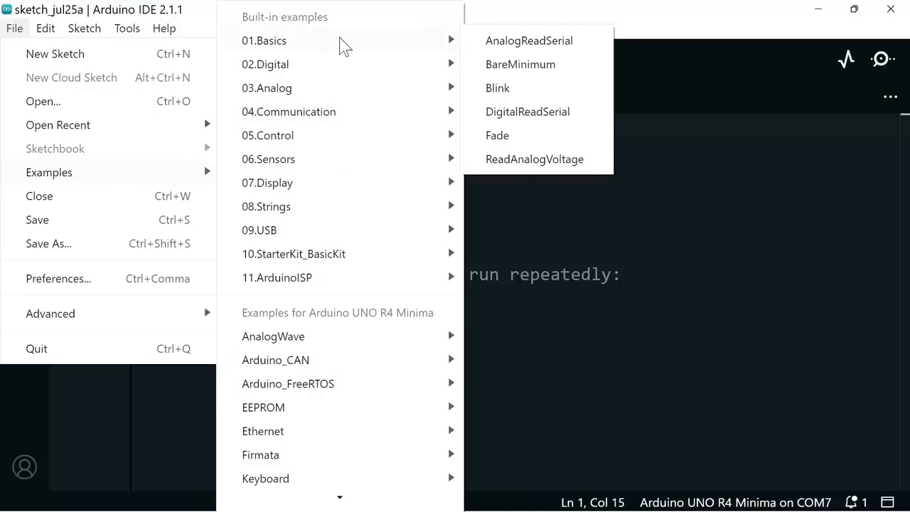
{"action": "mouse_move", "coordinate": [541, 100]}
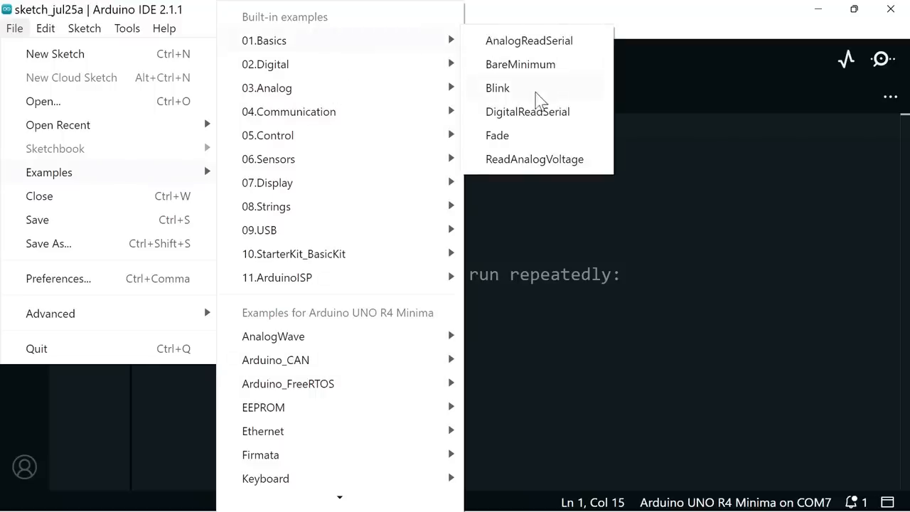
{"action": "left_click", "coordinate": [497, 88]}
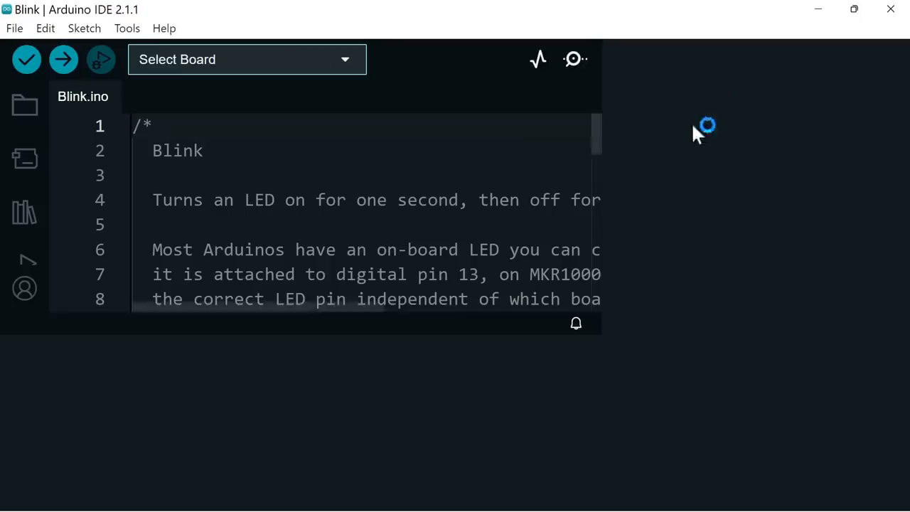
{"action": "left_click", "coordinate": [247, 59]}
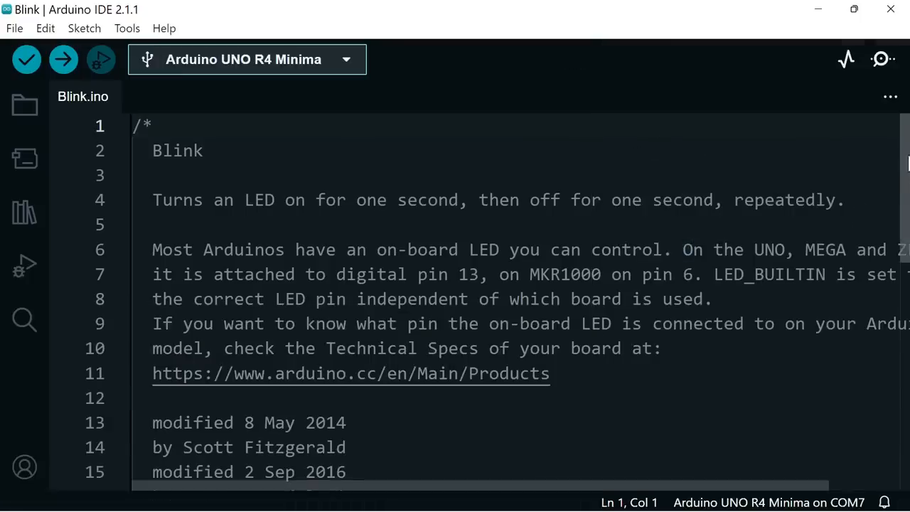
{"action": "scroll", "scroll_direction": "down", "scroll_amount": 3}
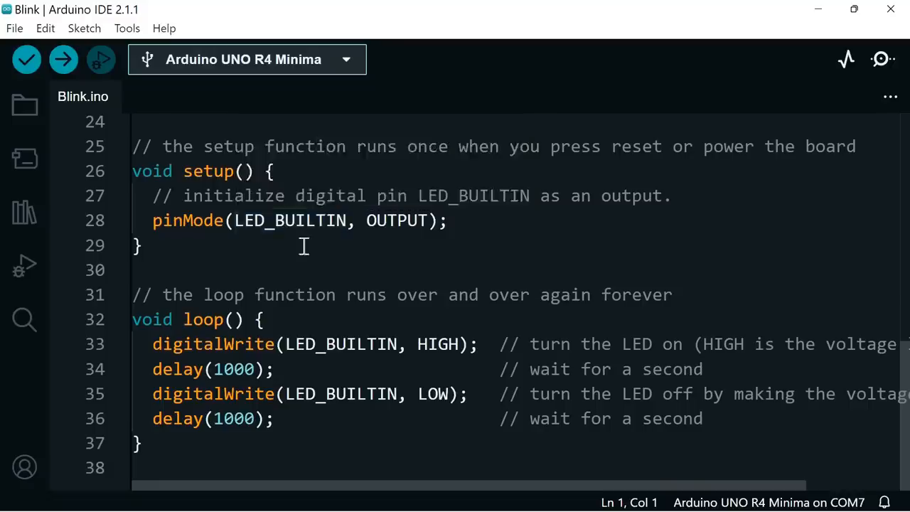
{"action": "mouse_move", "coordinate": [382, 255]}
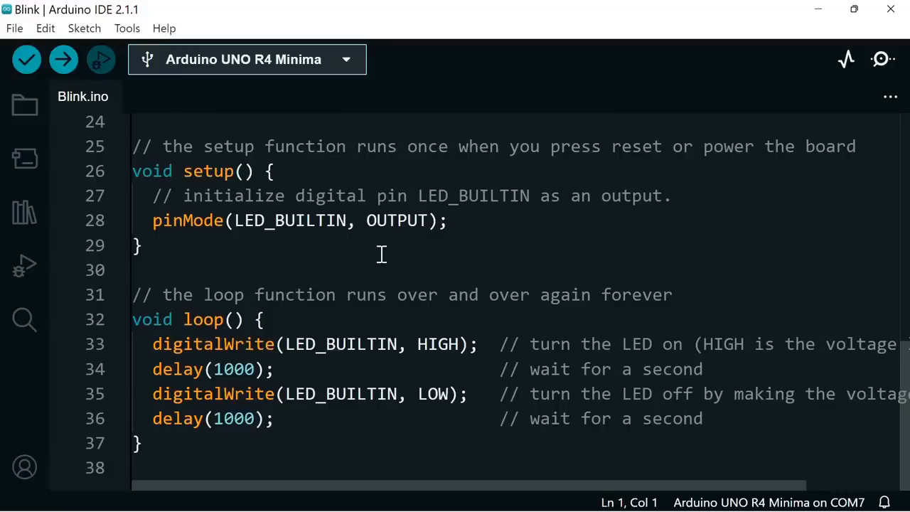
{"action": "mouse_move", "coordinate": [329, 244]}
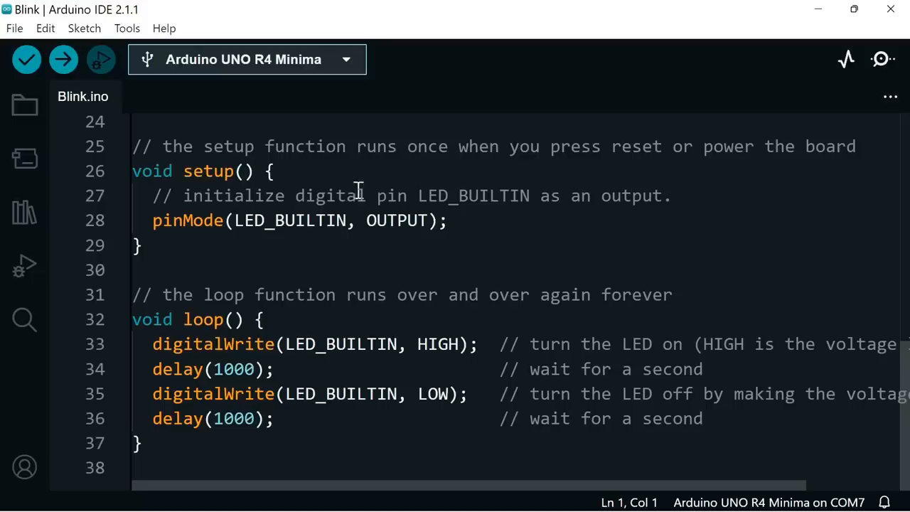
{"action": "mouse_move", "coordinate": [367, 394]}
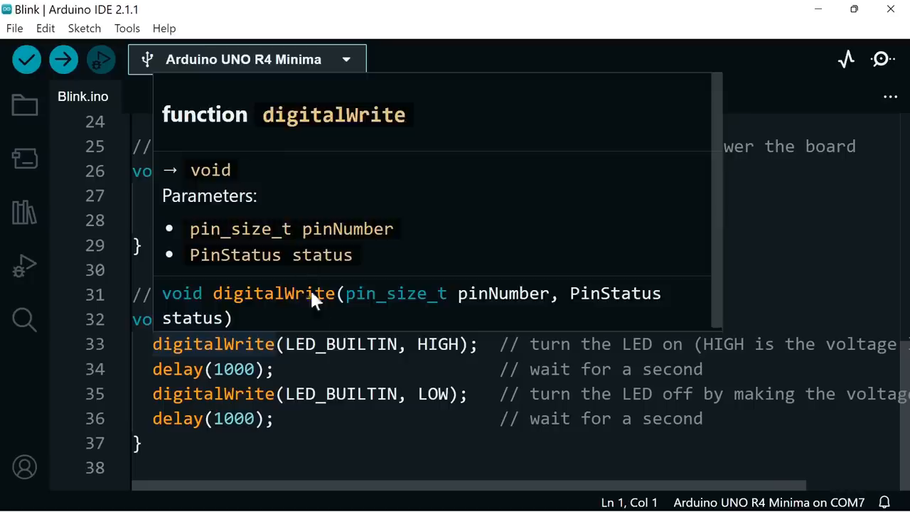
{"action": "left_click", "coordinate": [365, 427]}
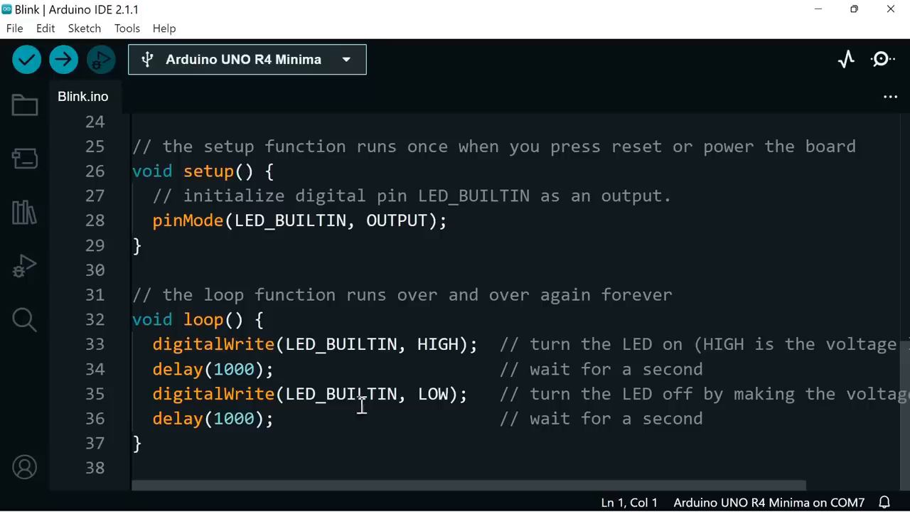
{"action": "mouse_move", "coordinate": [349, 368]}
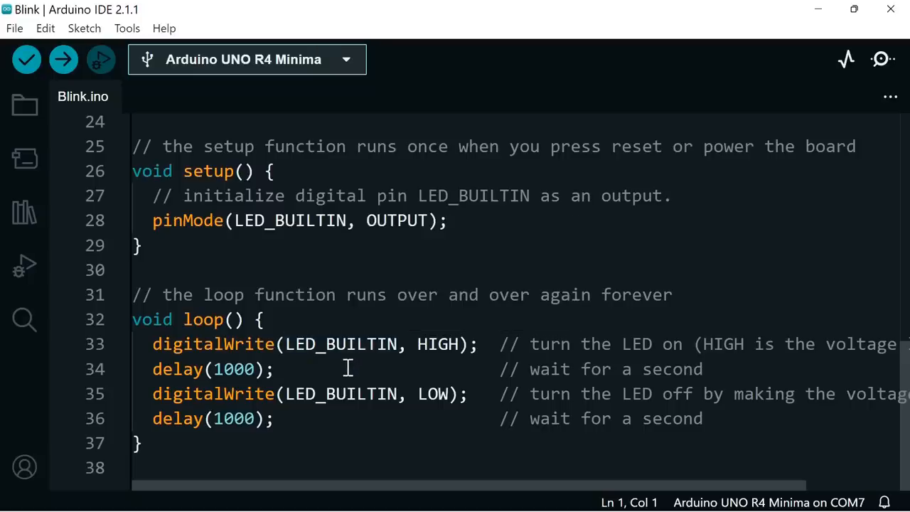
{"action": "mouse_move", "coordinate": [359, 428]}
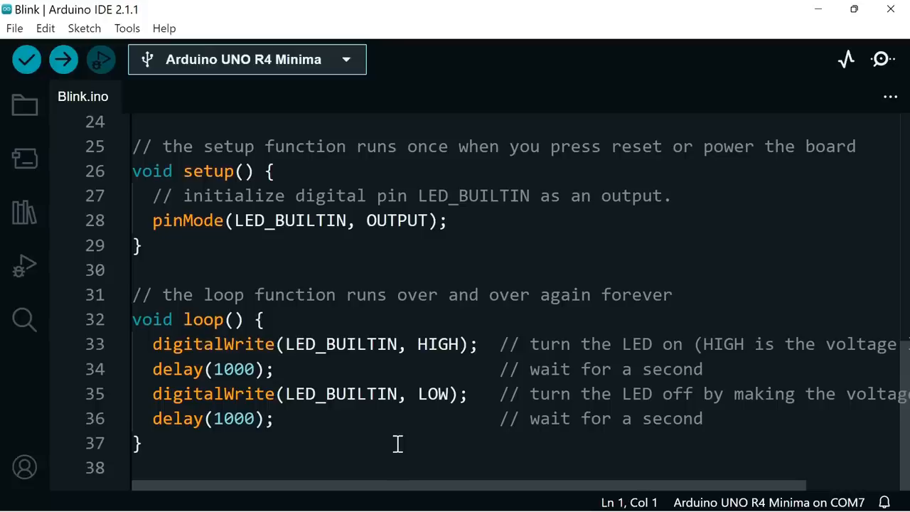
{"action": "mouse_move", "coordinate": [387, 261]}
{"action": "type", "text": "2"}
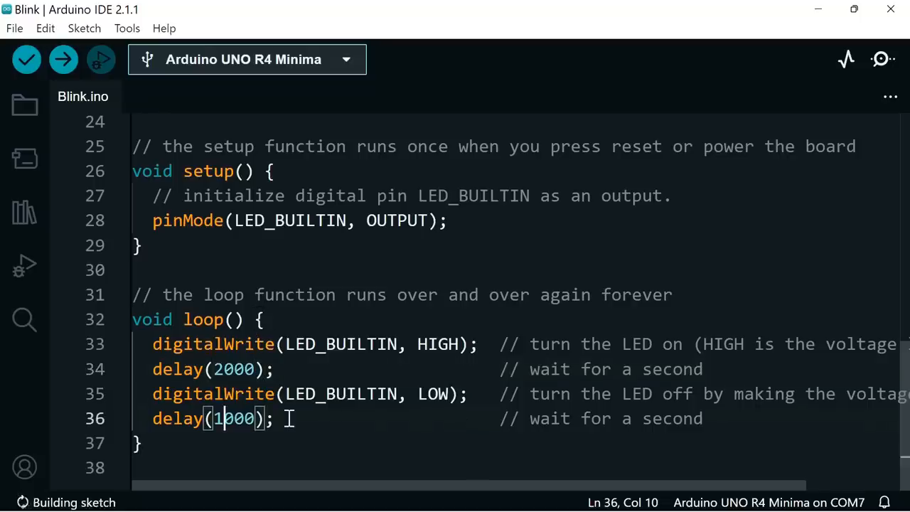
Change the second delay() value in loop() to 250 ms
{"action": "key", "text": "Backspace"}
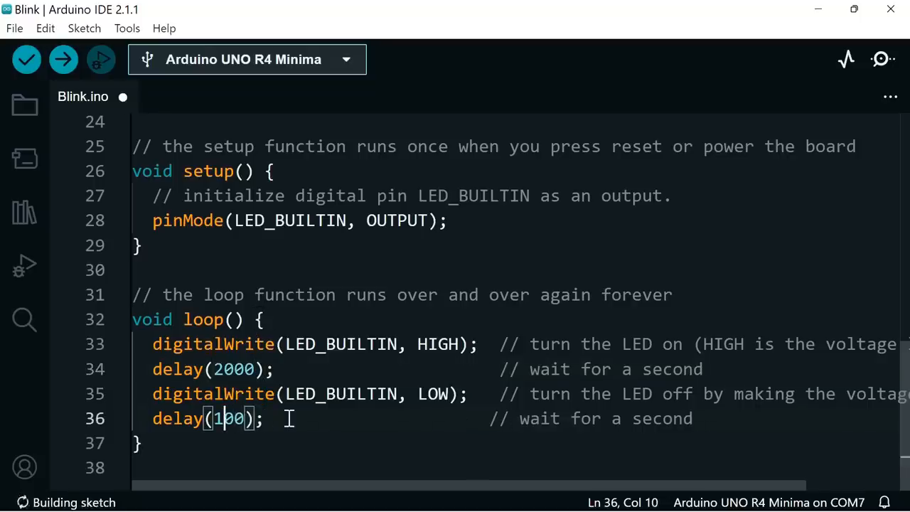
{"action": "type", "text": "25"}
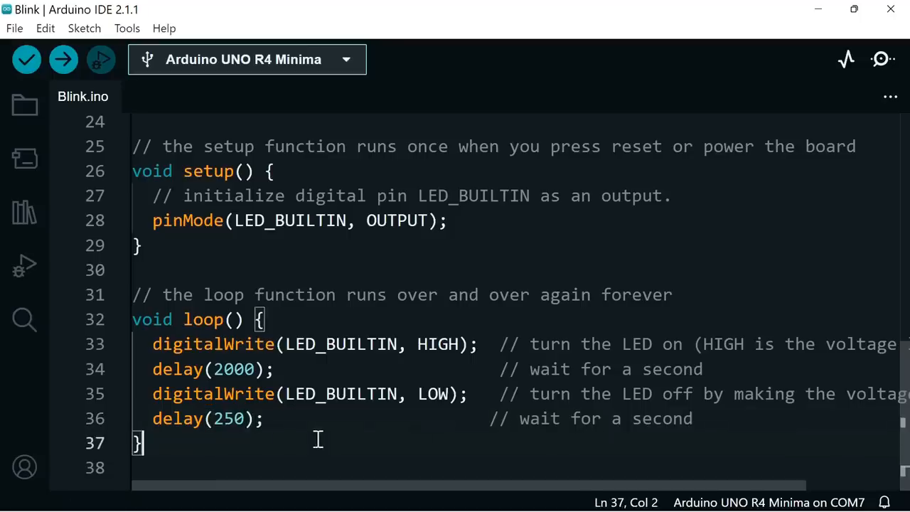
{"action": "left_click", "coordinate": [13, 27]}
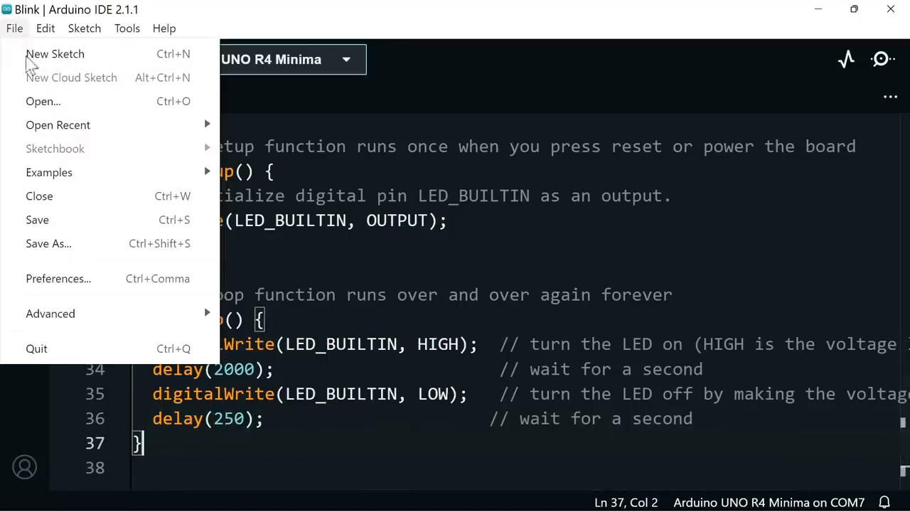
Save the Blink sketch as EC_Blink in C:\Code\Arduino
{"action": "left_click", "coordinate": [48, 244]}
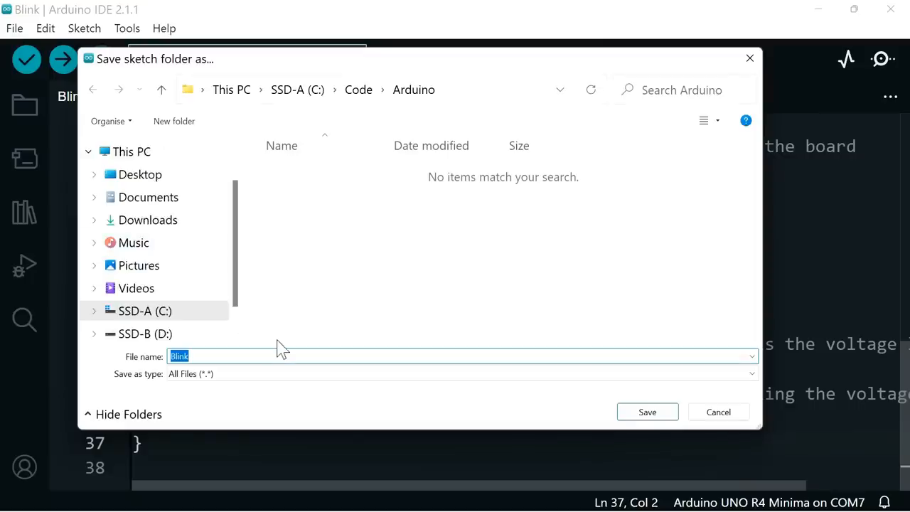
{"action": "type", "text": "EC"}
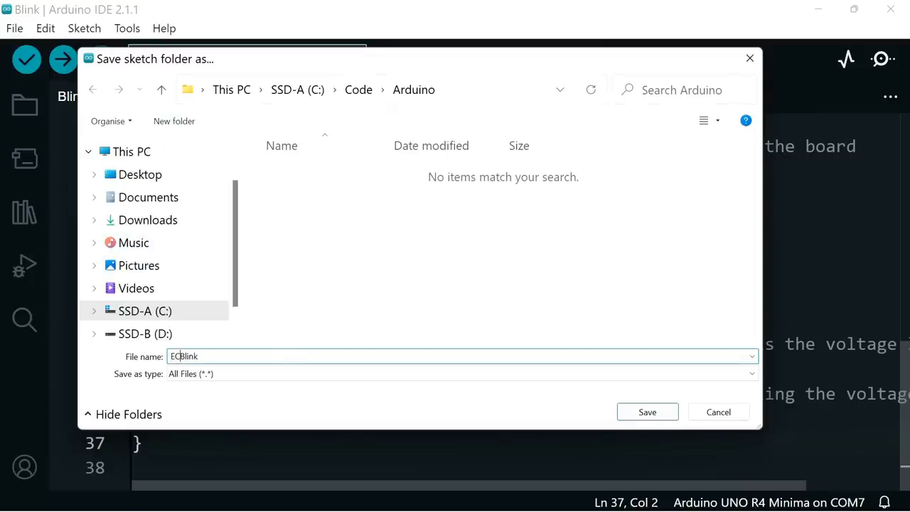
{"action": "left_click", "coordinate": [646, 412]}
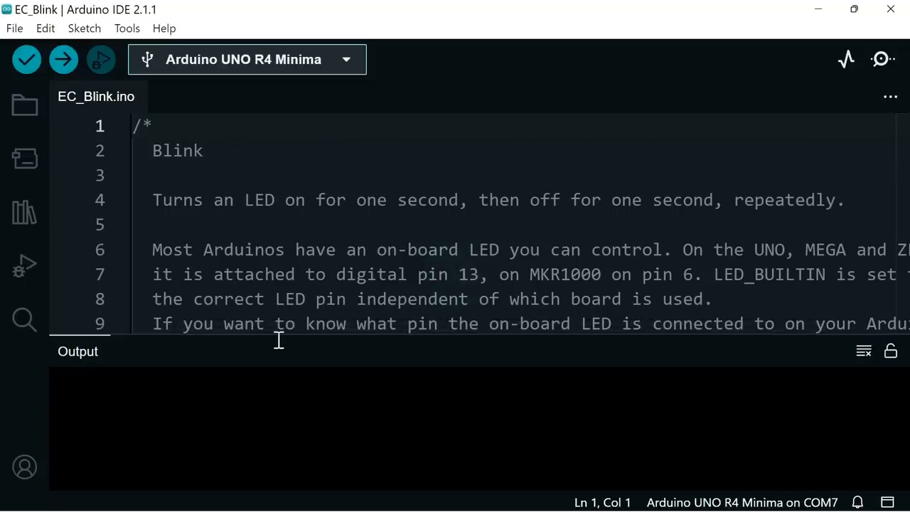
{"action": "mouse_move", "coordinate": [304, 244]}
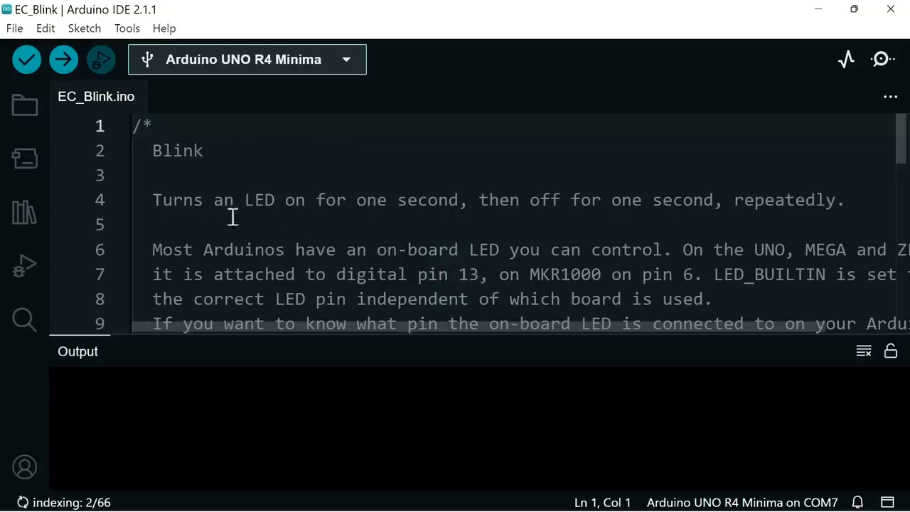
Verify EC_Blink and confirm it compiles, using 33576 bytes (12%) of storage
{"action": "left_click", "coordinate": [27, 59]}
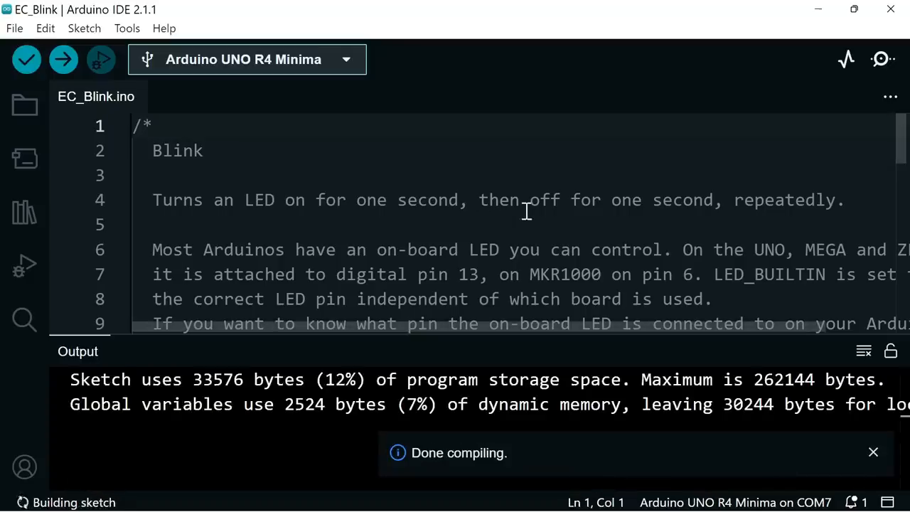
{"action": "left_click", "coordinate": [873, 452]}
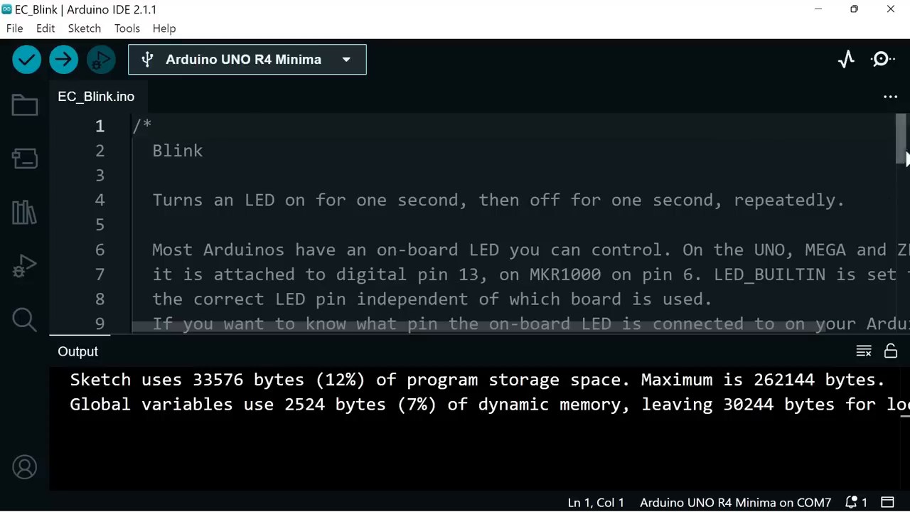
{"action": "scroll", "scroll_direction": "down", "scroll_amount": 3}
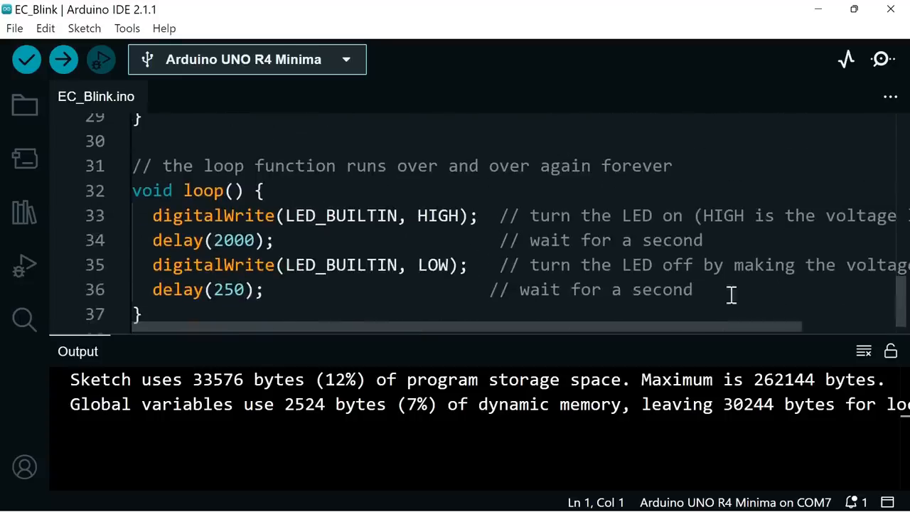
Upload EC_Blink to the UNO R4 Minima on COM7
{"action": "left_click", "coordinate": [64, 59]}
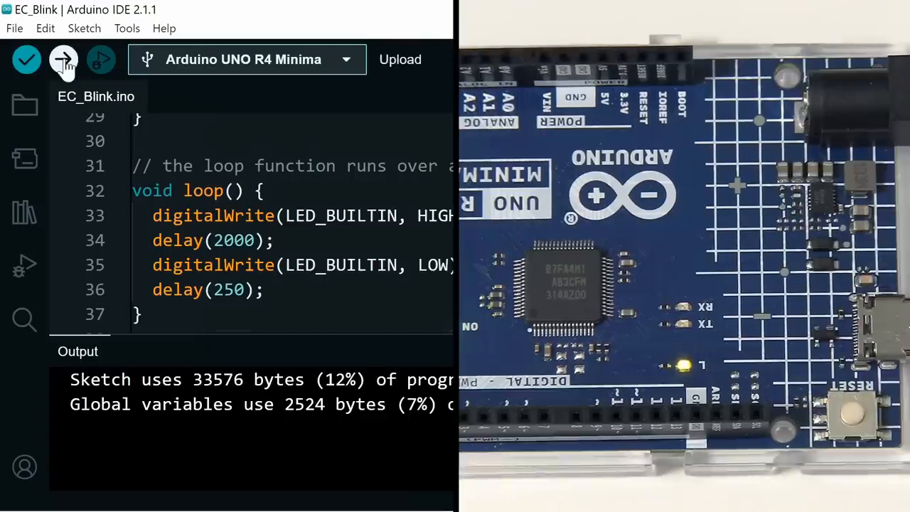
{"action": "left_click", "coordinate": [63, 59]}
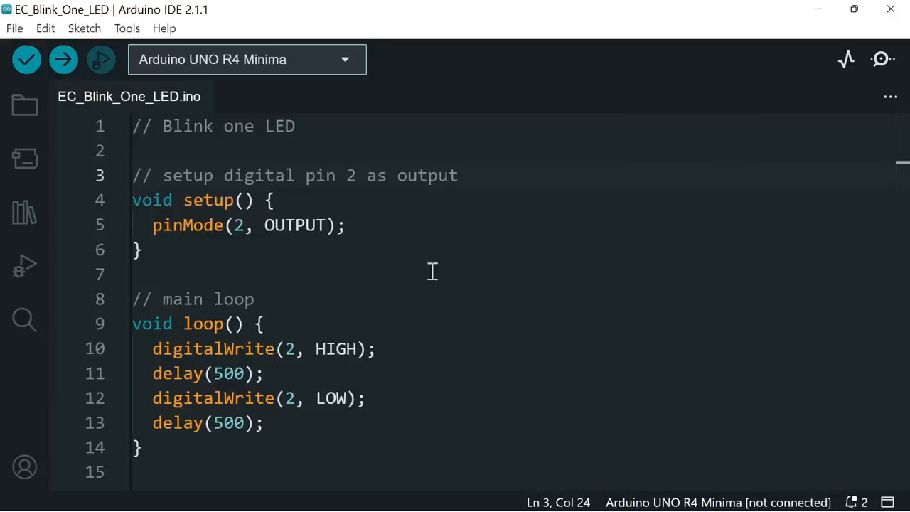
{"action": "mouse_move", "coordinate": [441, 256]}
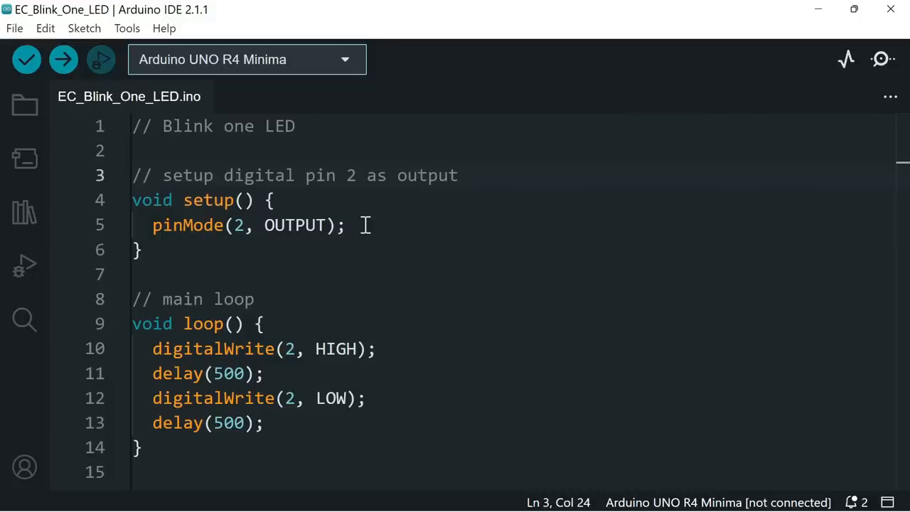
{"action": "mouse_move", "coordinate": [412, 339]}
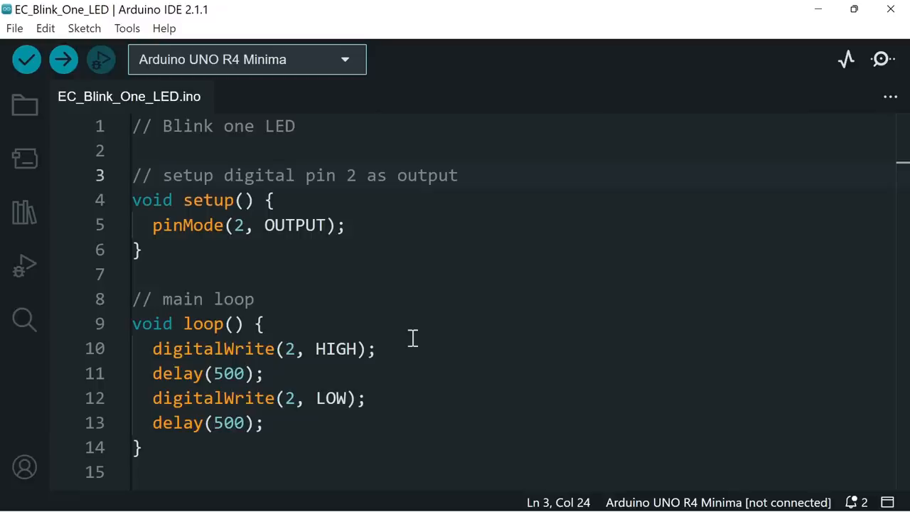
{"action": "mouse_move", "coordinate": [384, 370]}
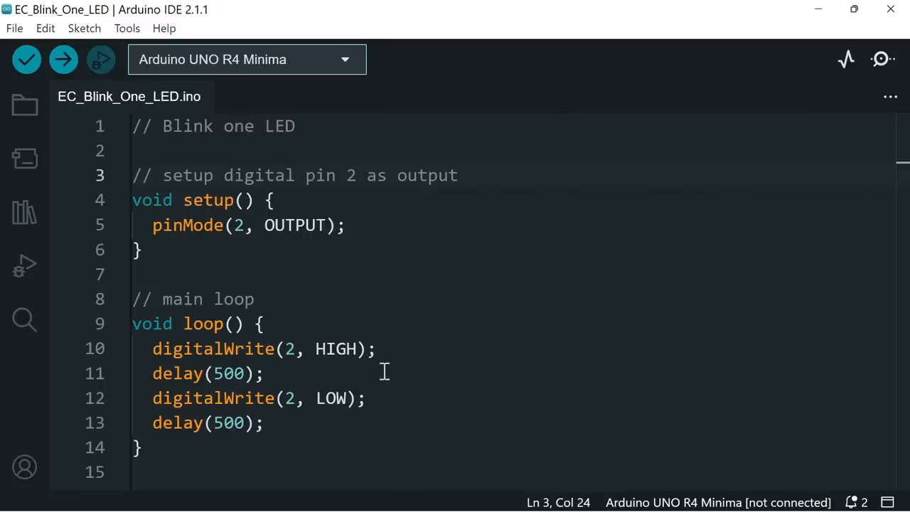
{"action": "mouse_move", "coordinate": [377, 349]}
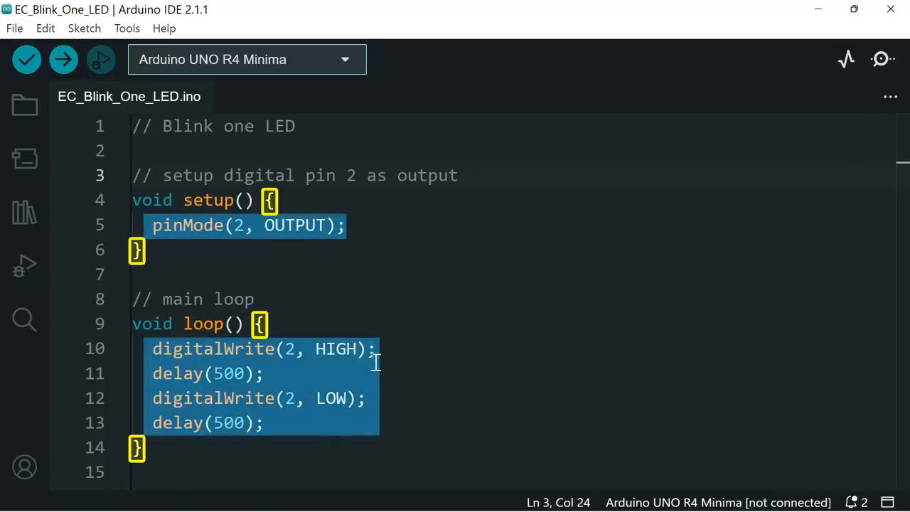
Deselect the setup() and loop() code in EC_Blink_One_LED while reviewing it
{"action": "left_click", "coordinate": [376, 359]}
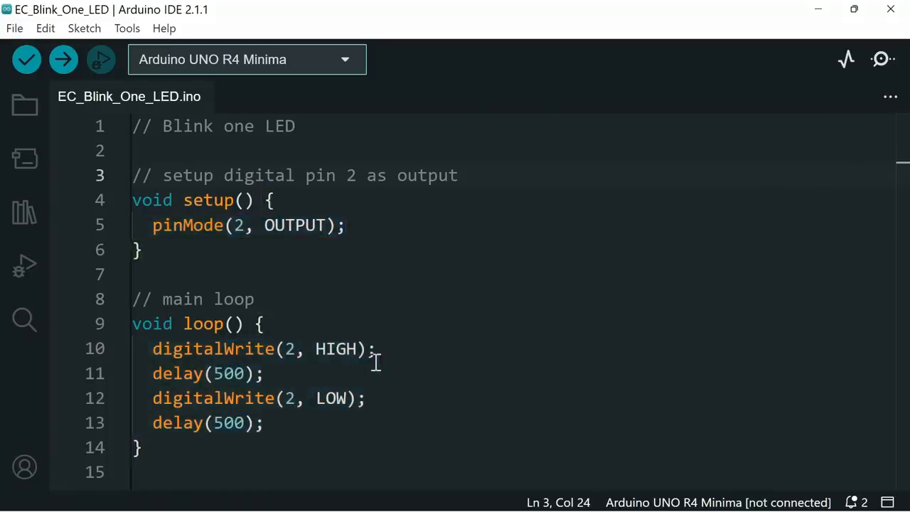
{"action": "mouse_move", "coordinate": [412, 294]}
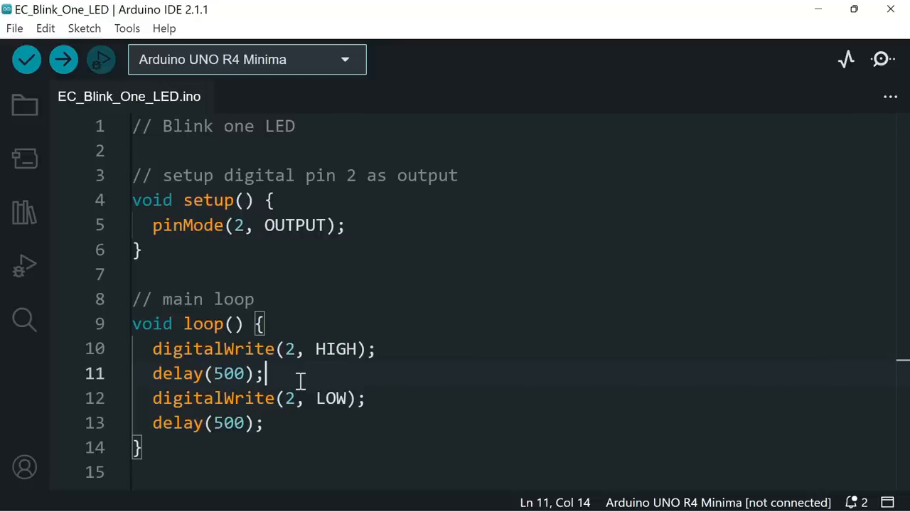
Verify the sketch without line 11's semicolon and enlarge Output to read the ';' error
{"action": "left_click", "coordinate": [26, 59]}
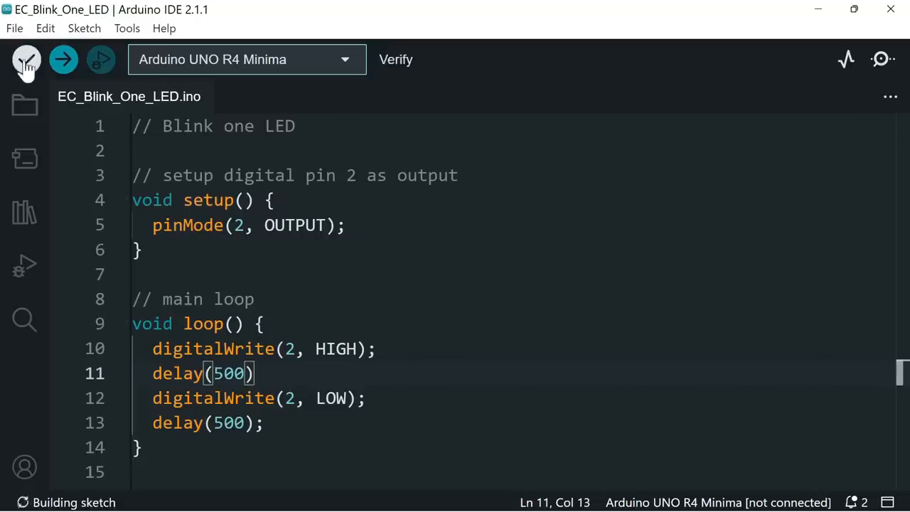
{"action": "left_click", "coordinate": [26, 59]}
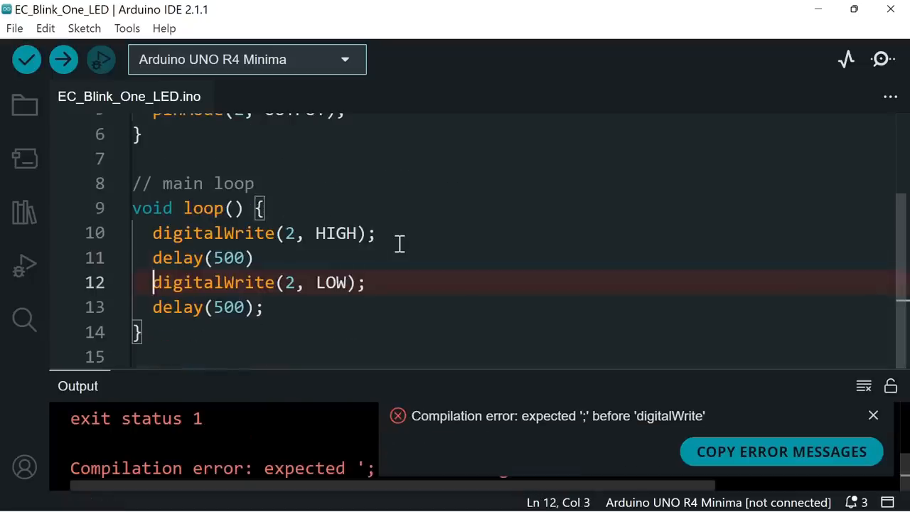
{"action": "mouse_move", "coordinate": [438, 273]}
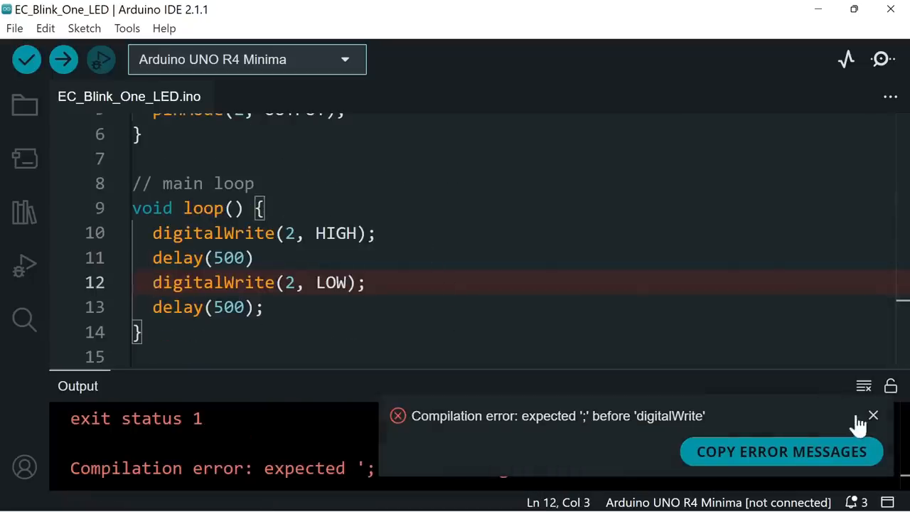
{"action": "left_click", "coordinate": [873, 415]}
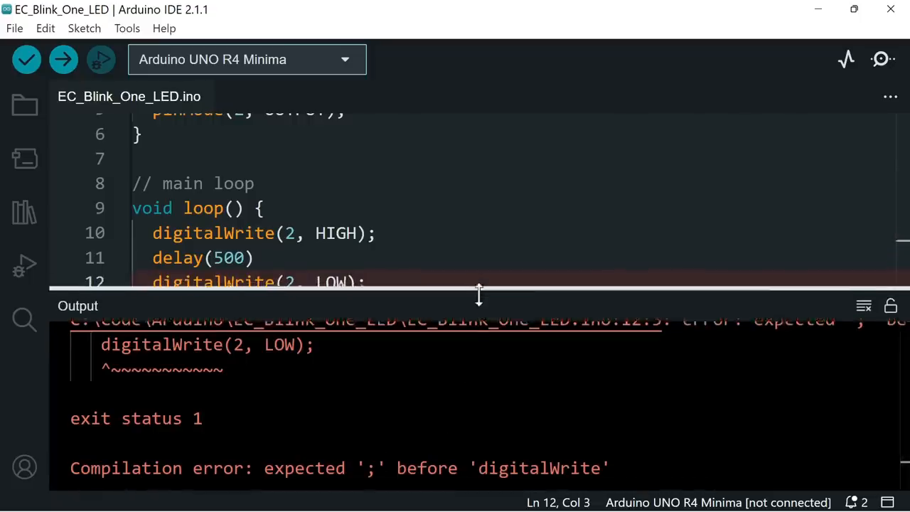
{"action": "left_click_drag", "start_coordinate": [478, 291], "coordinate": [478, 419]}
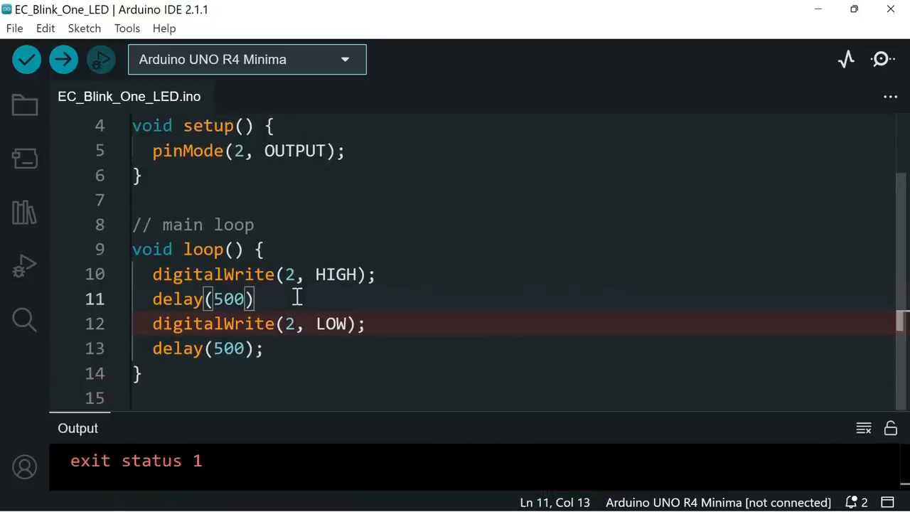
Restore the semicolon after delay(500) on line 11 and recompile without errors
{"action": "type", "text": ";"}
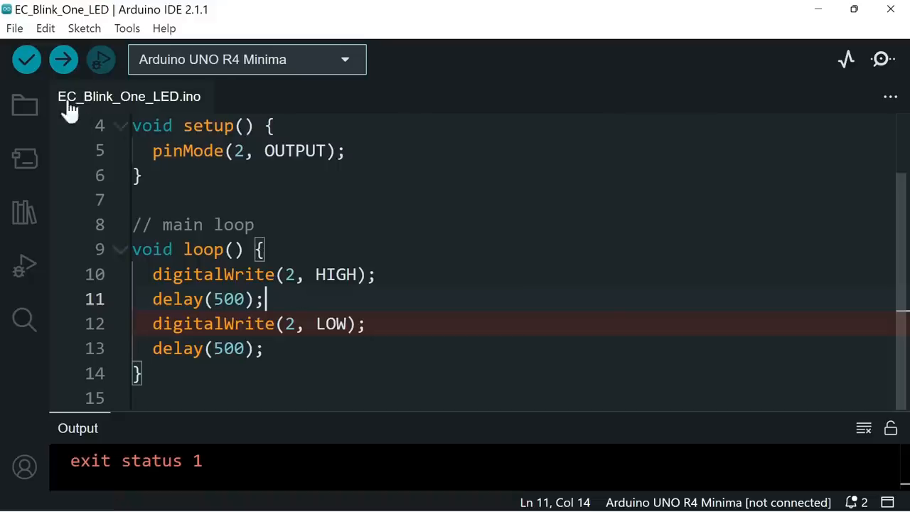
{"action": "left_click", "coordinate": [26, 59]}
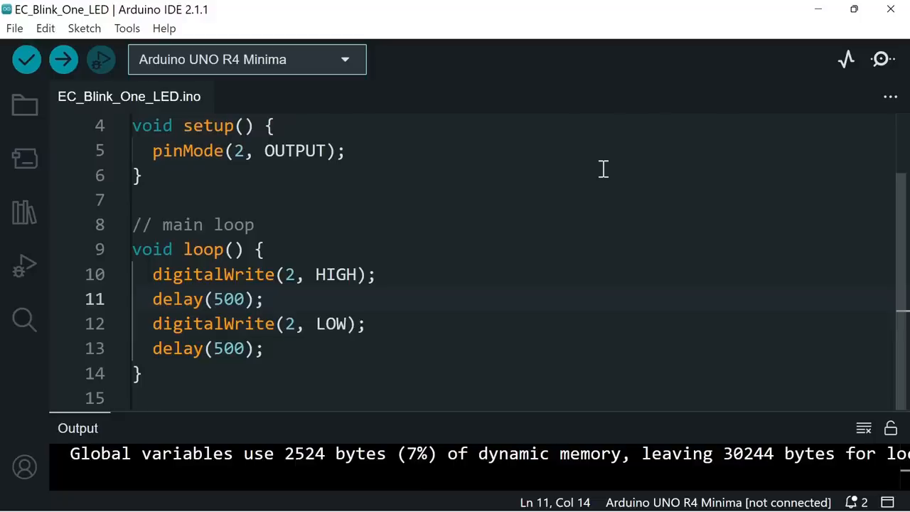
{"action": "mouse_move", "coordinate": [63, 59]}
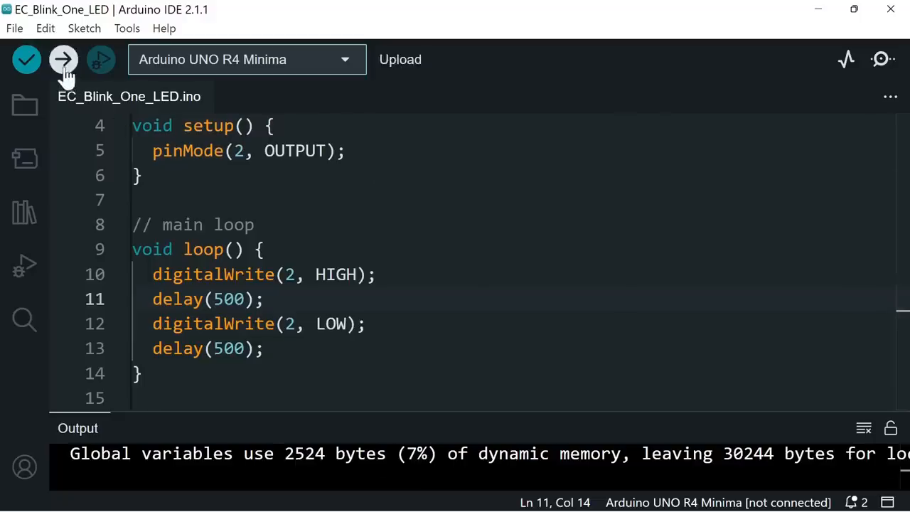
{"action": "left_click", "coordinate": [63, 59]}
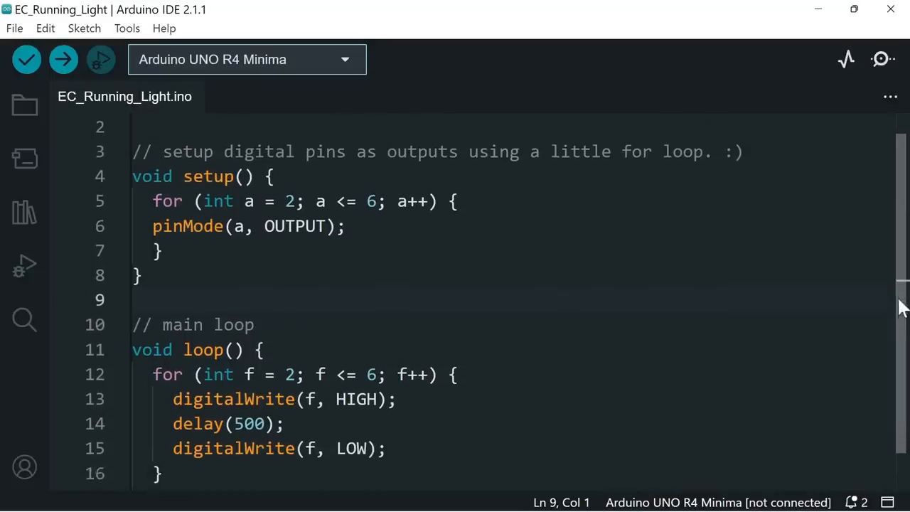
Review the EC_Running_Light for loops for pins 2-6, then start uploading it
{"action": "scroll", "scroll_direction": "down", "scroll_amount": 3}
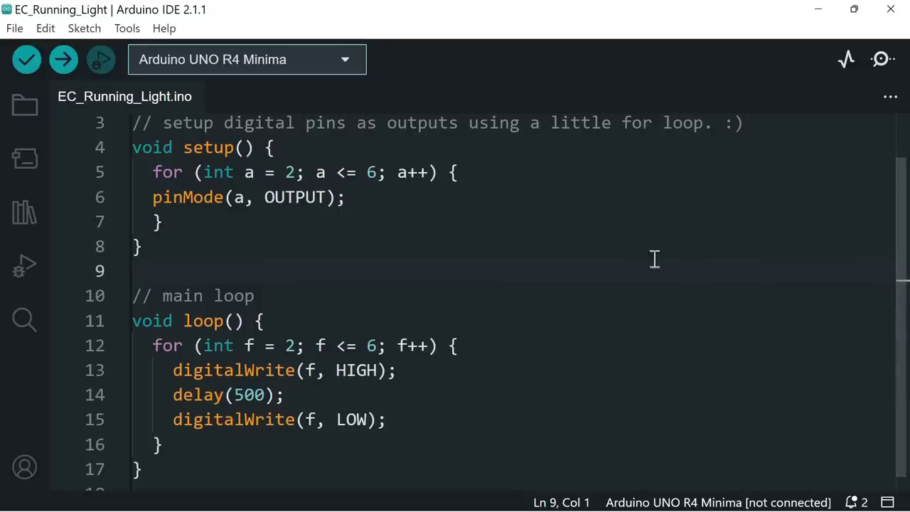
{"action": "mouse_move", "coordinate": [590, 206]}
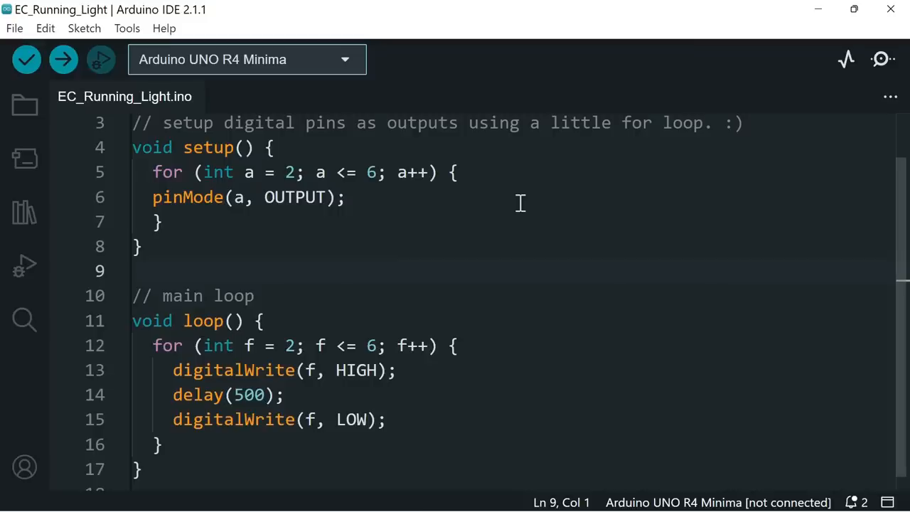
{"action": "mouse_move", "coordinate": [546, 335]}
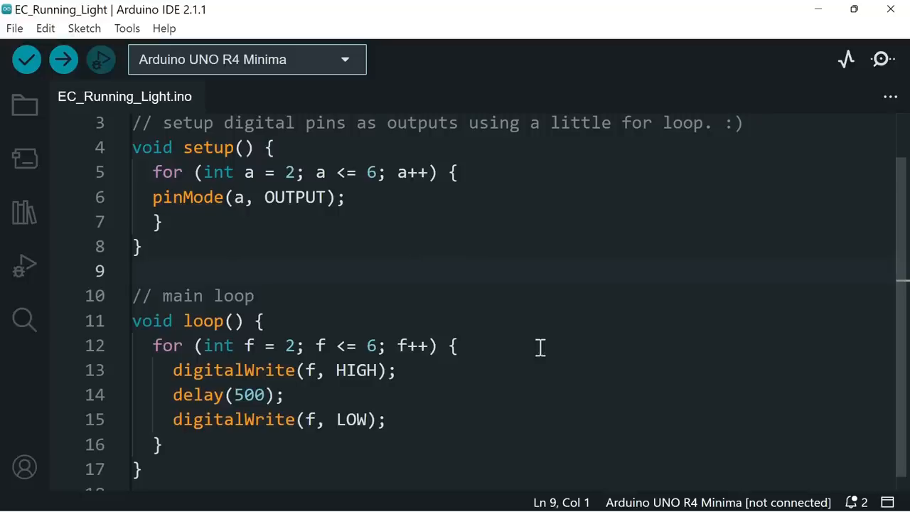
{"action": "mouse_move", "coordinate": [535, 359]}
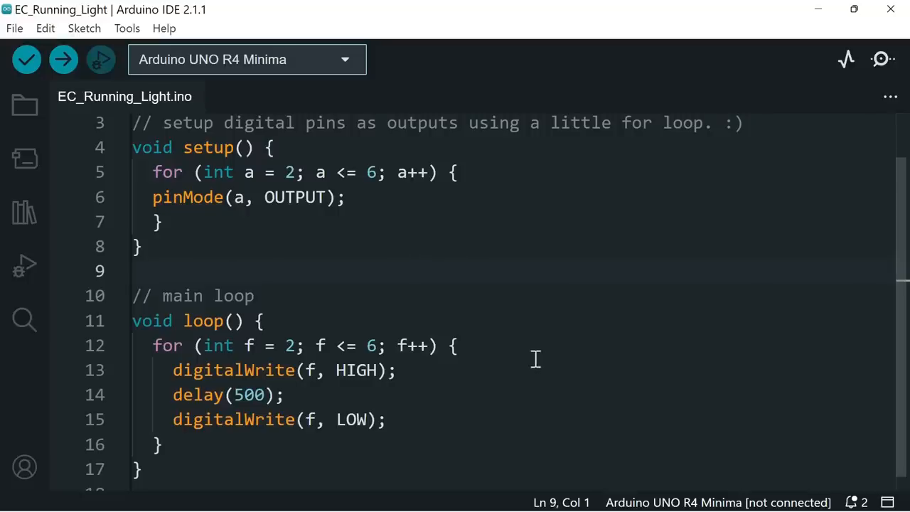
{"action": "mouse_move", "coordinate": [535, 403]}
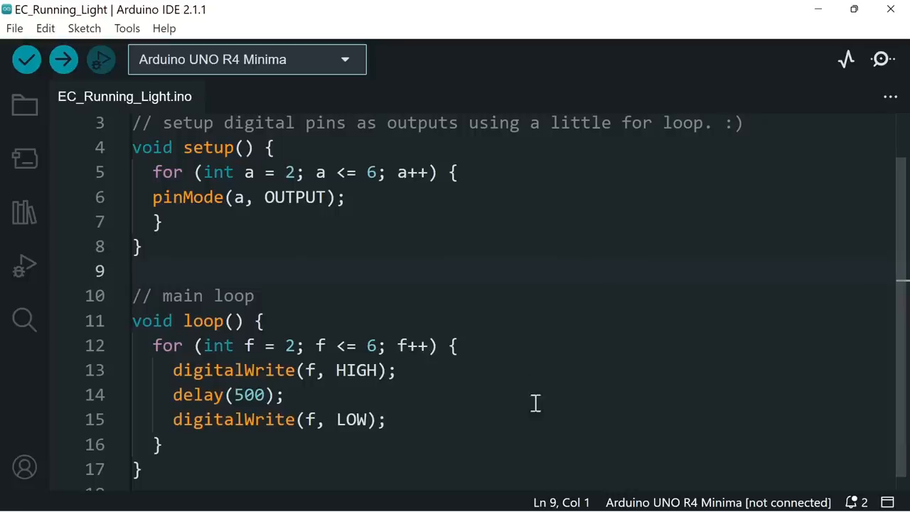
{"action": "mouse_move", "coordinate": [538, 357]}
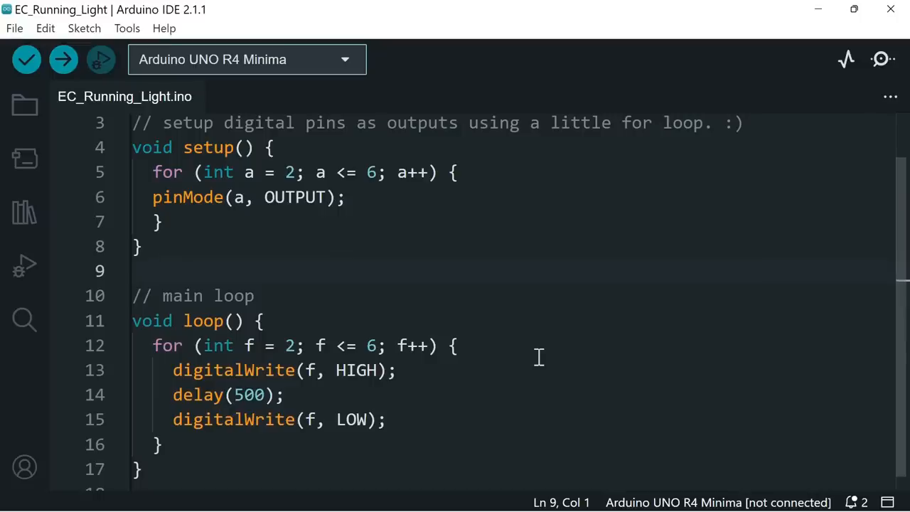
{"action": "mouse_move", "coordinate": [526, 301]}
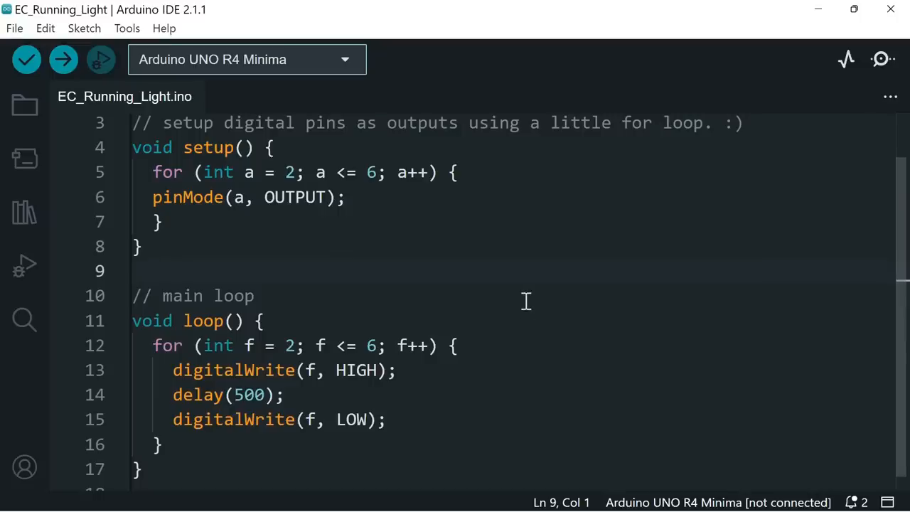
{"action": "left_click", "coordinate": [63, 59]}
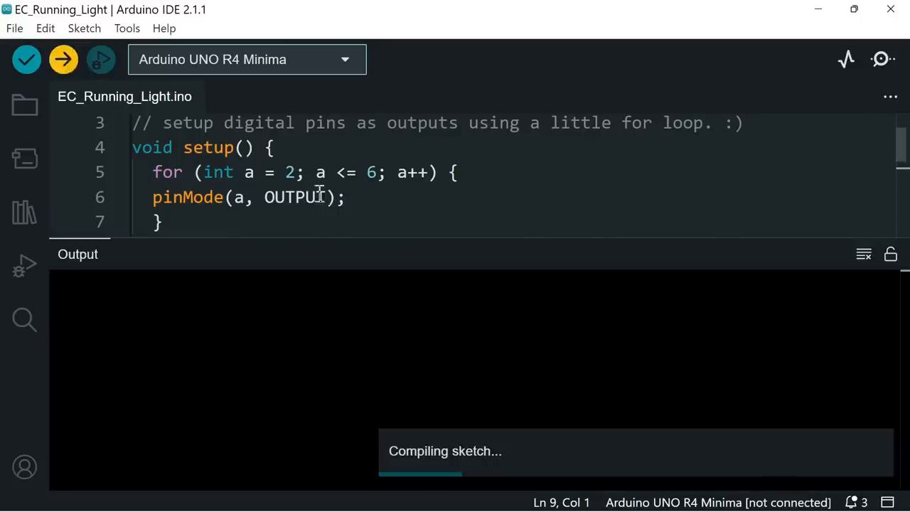